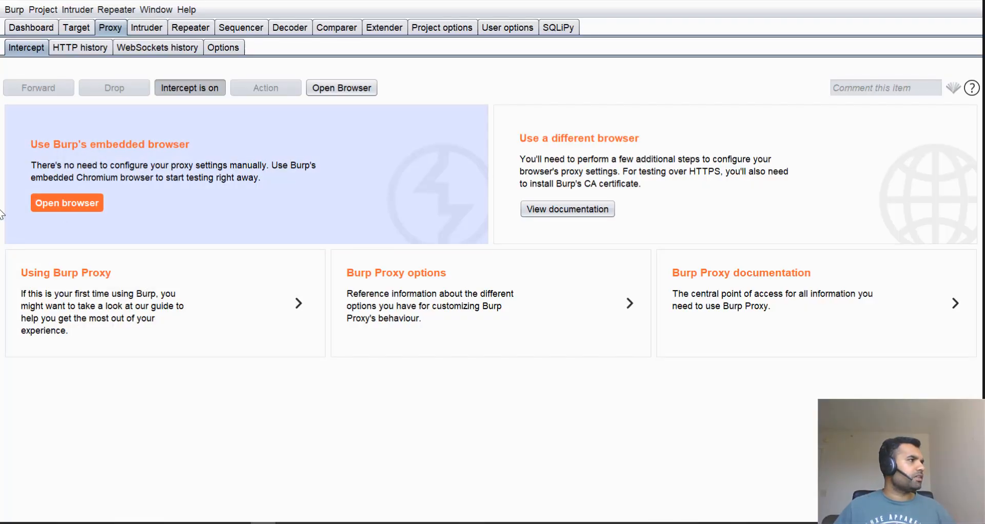
mouse_move(542, 283)
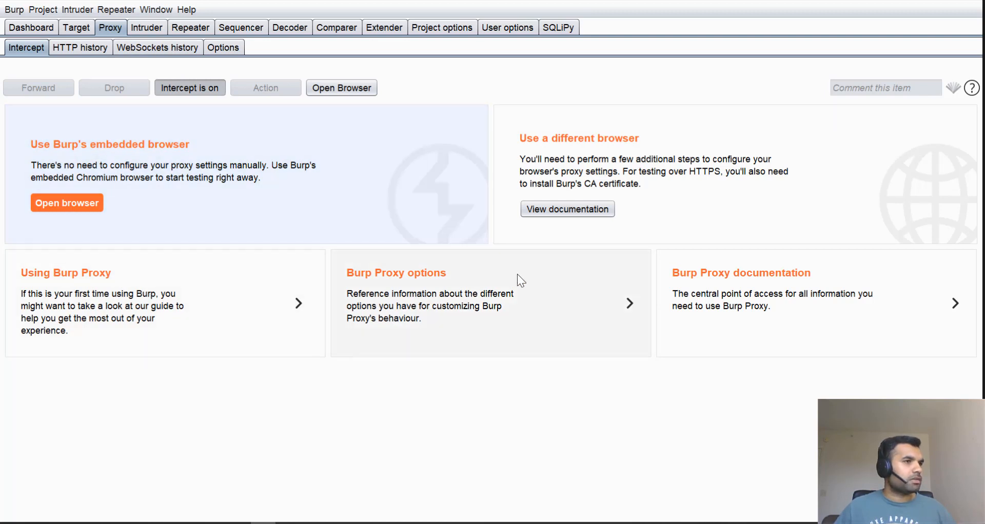
mouse_move(668, 187)
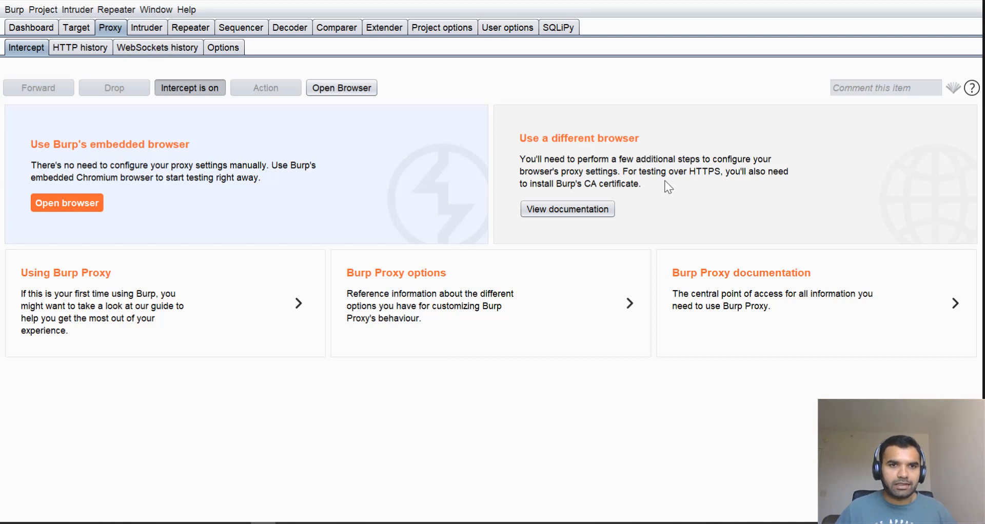
mouse_move(661, 185)
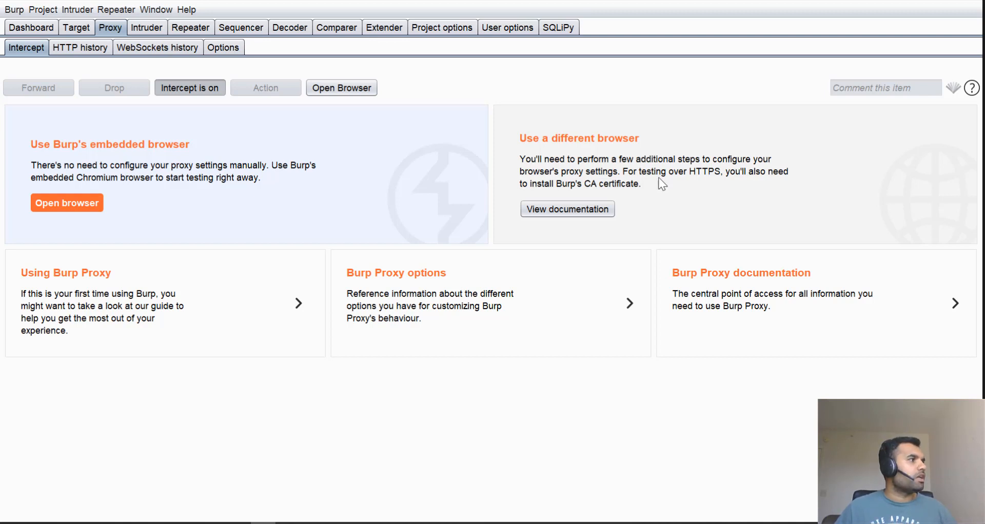
mouse_move(41, 157)
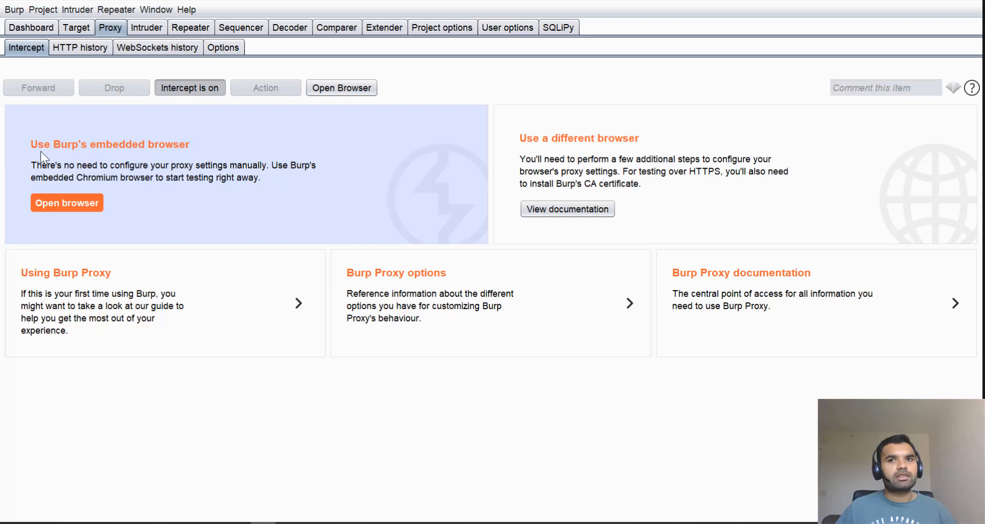
mouse_move(67, 202)
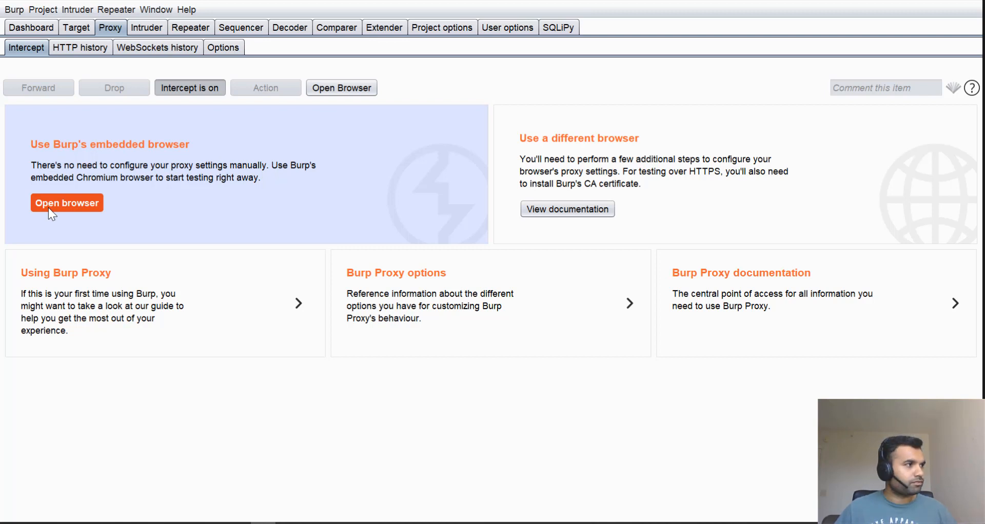
mouse_move(744, 264)
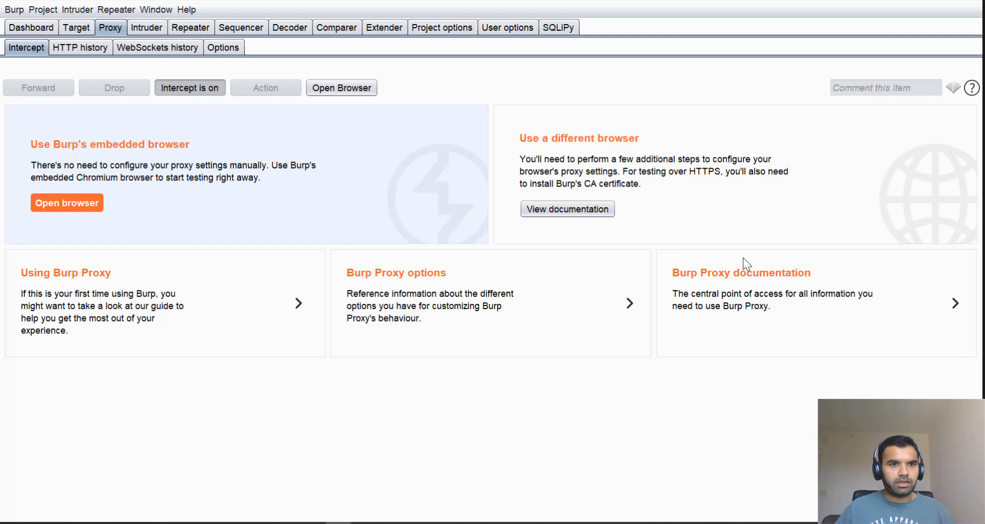
Launch Burp's embedded browser, forward the intercepted request, and browse to google.com
click(67, 202)
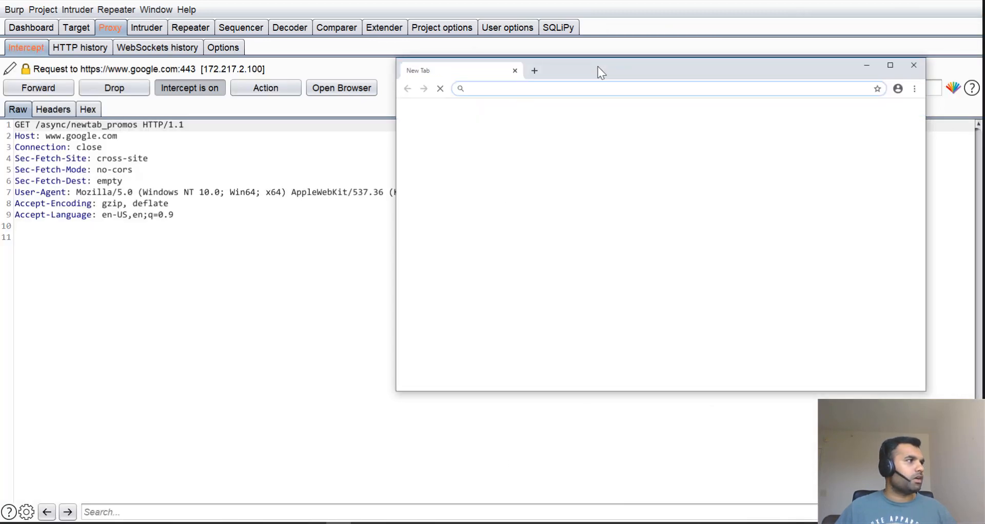
click(628, 88)
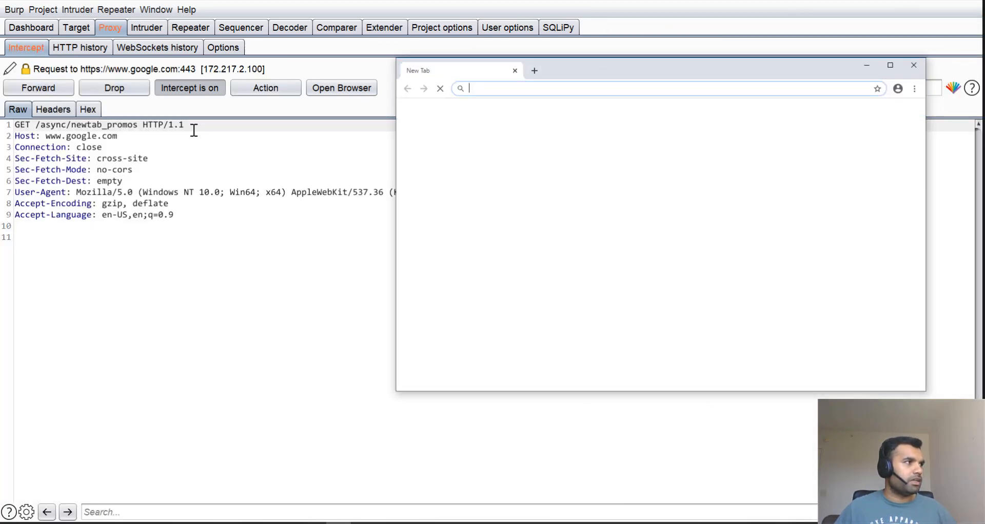
click(38, 87)
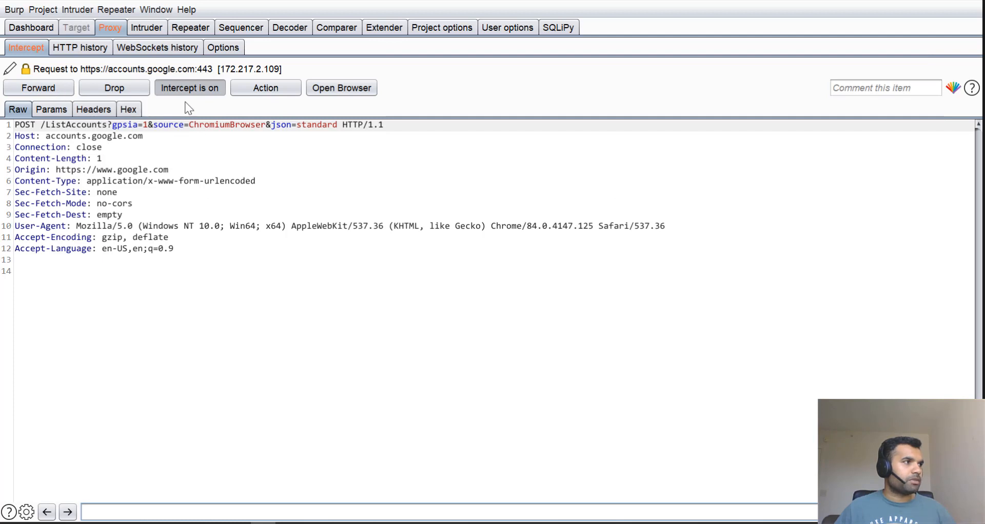
click(341, 87)
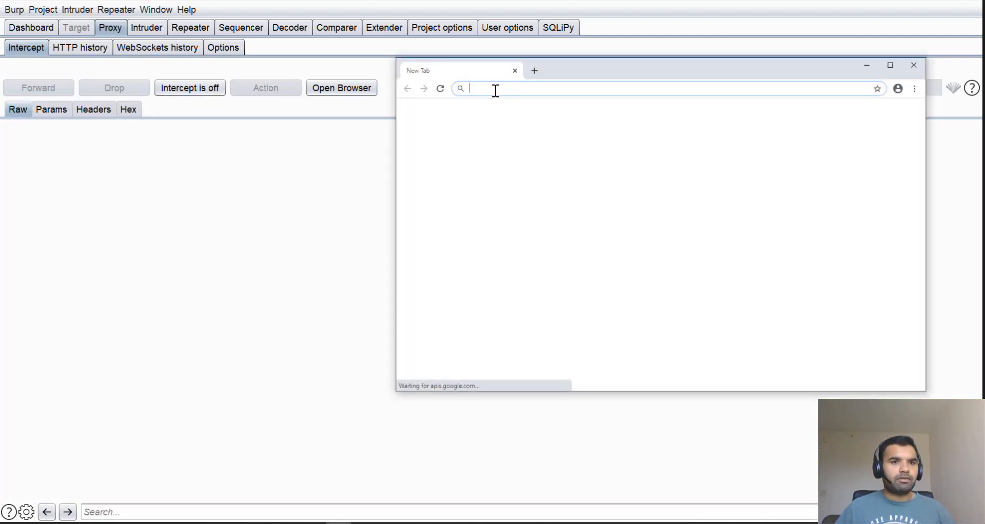
text(g)
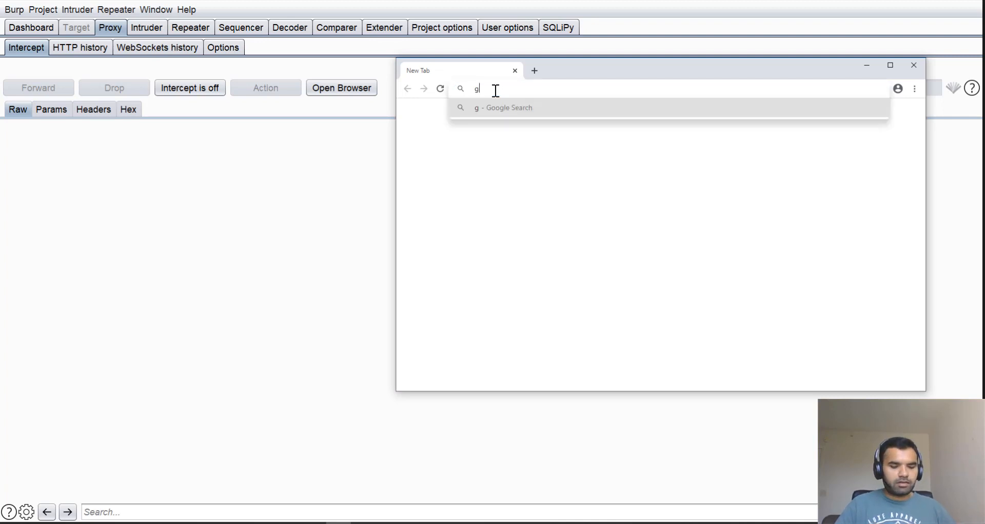
text(oogle.com)
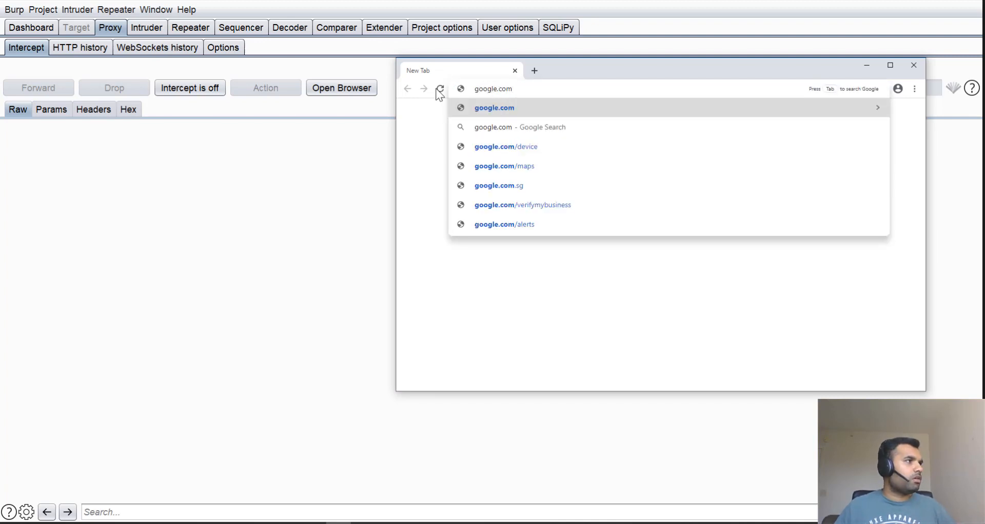
Forward the intercepted gstatic requests, turn interception off, and close the browser
click(189, 87)
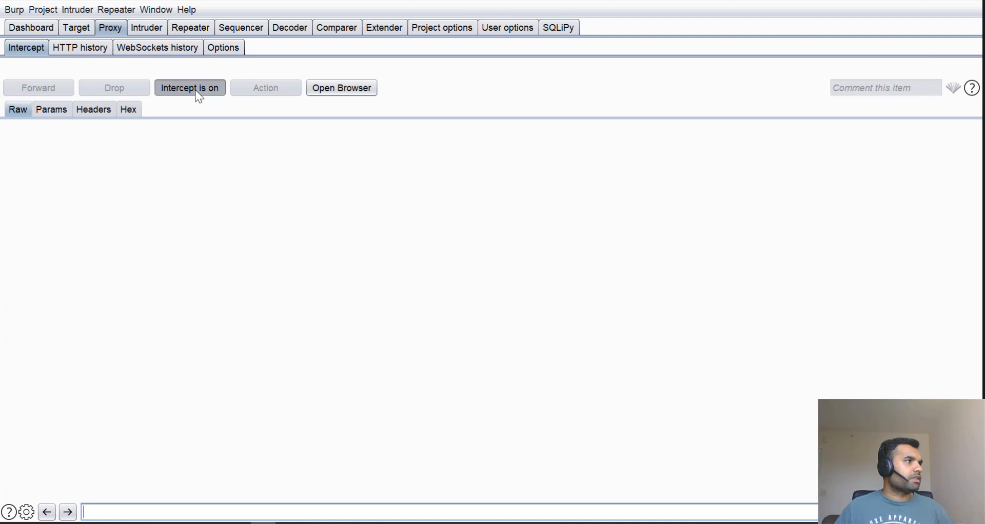
click(341, 87)
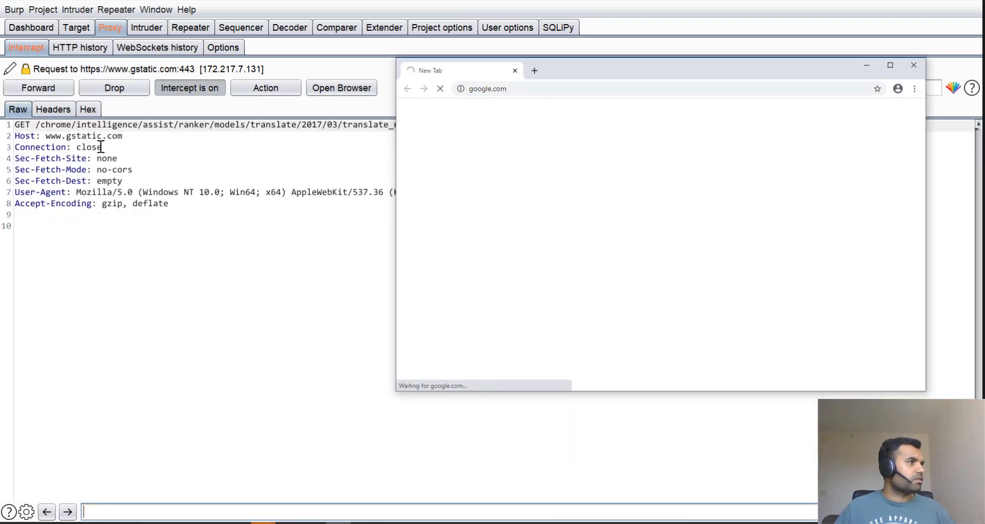
mouse_move(56, 100)
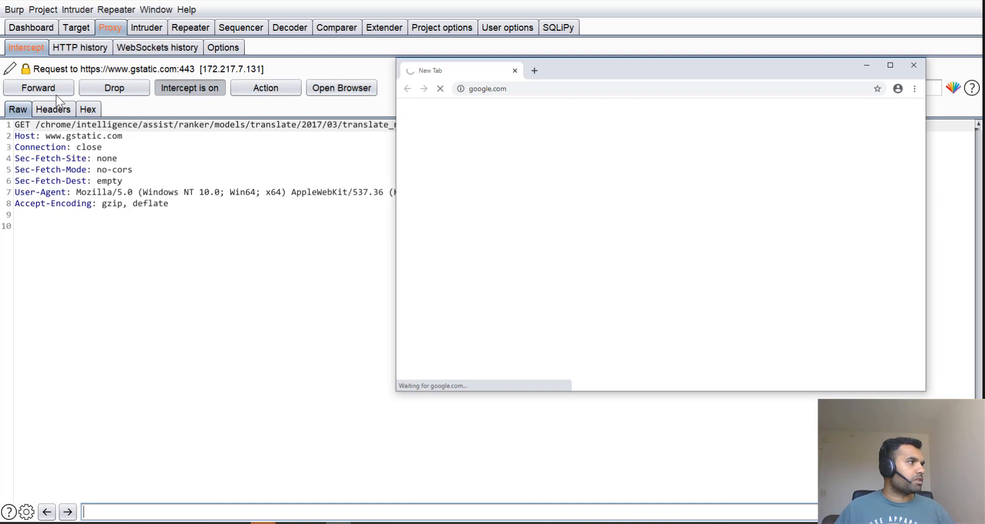
click(38, 87)
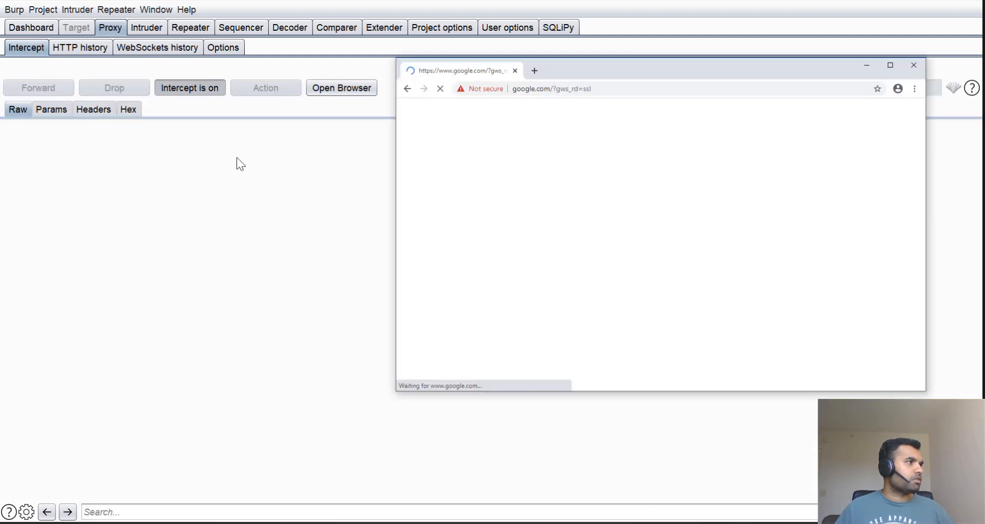
click(38, 87)
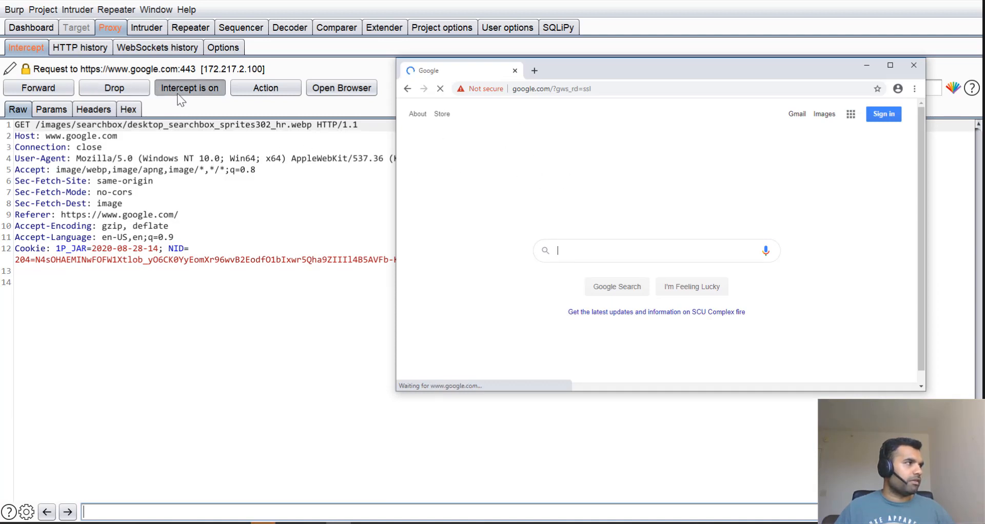
click(190, 87)
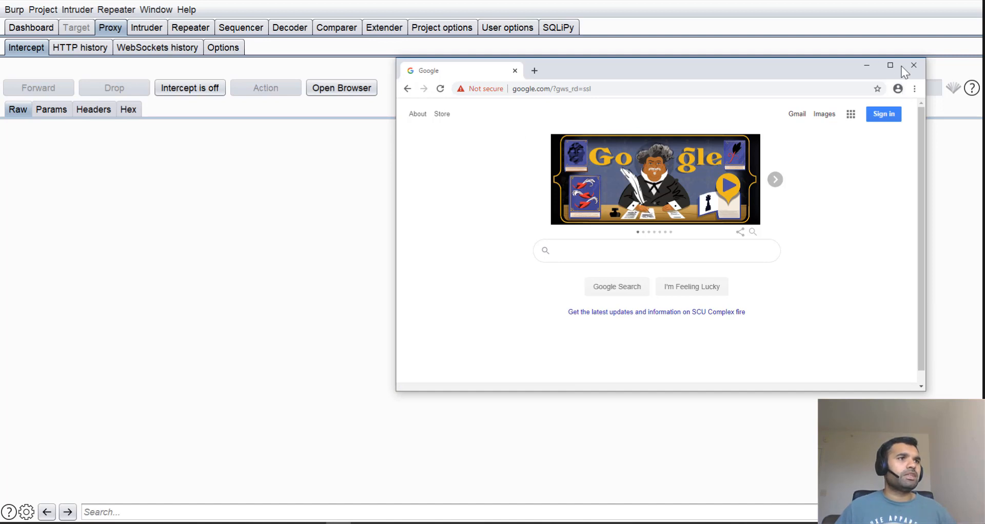
click(913, 65)
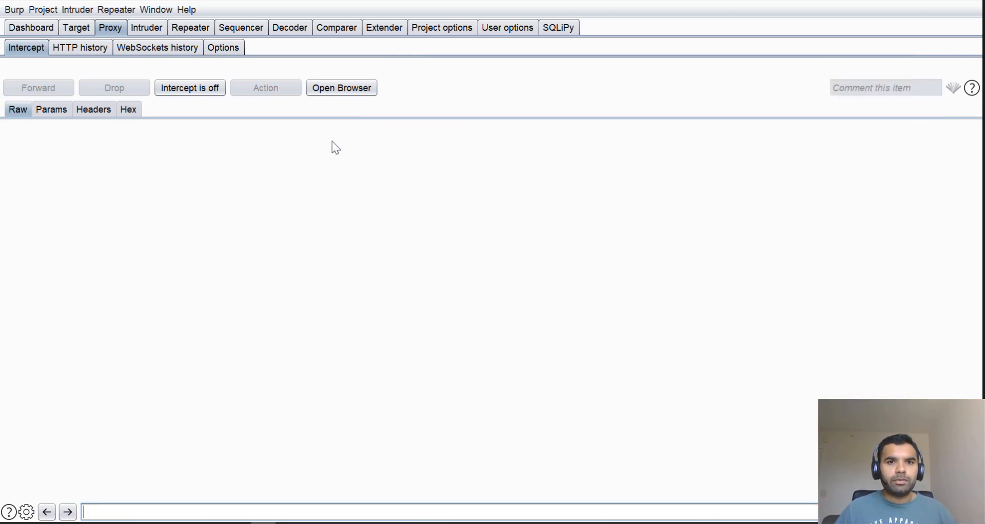
mouse_move(726, 218)
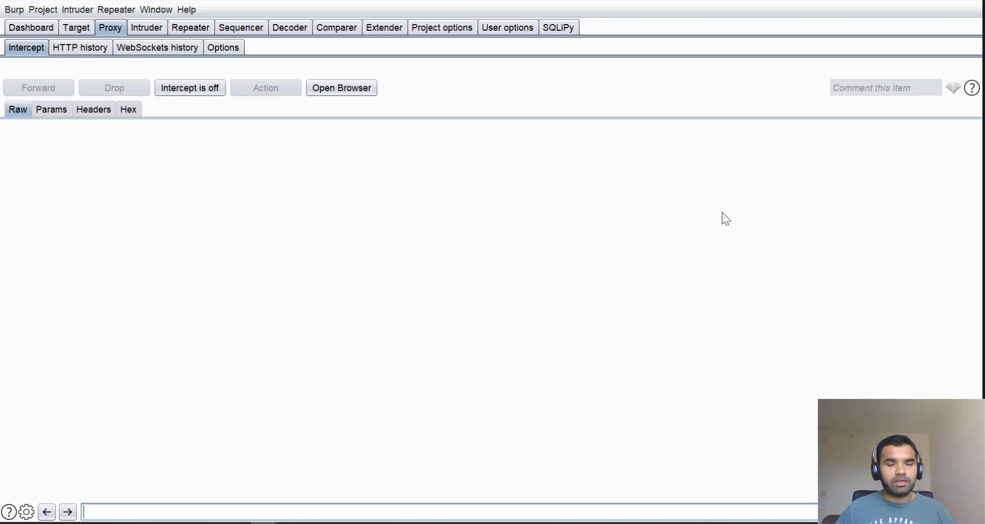
mouse_move(515, 190)
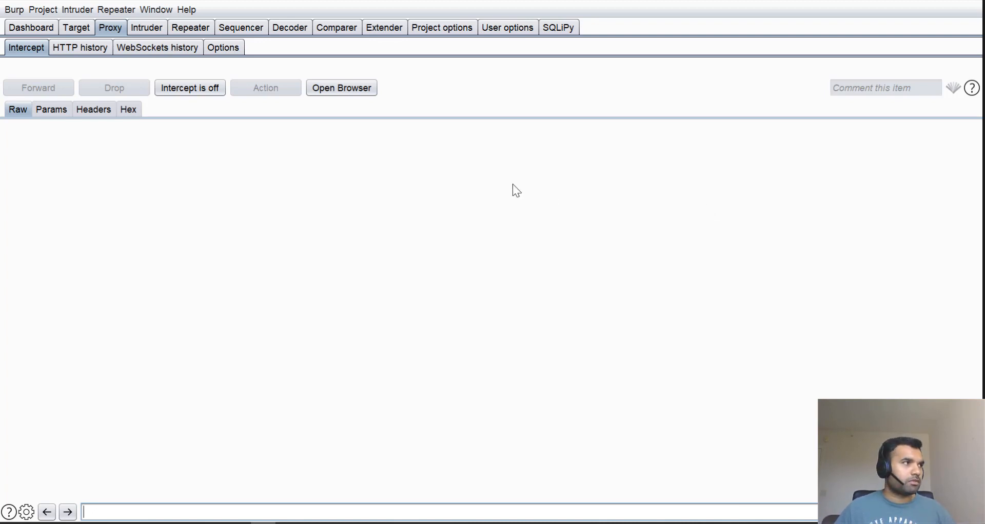
mouse_move(31, 27)
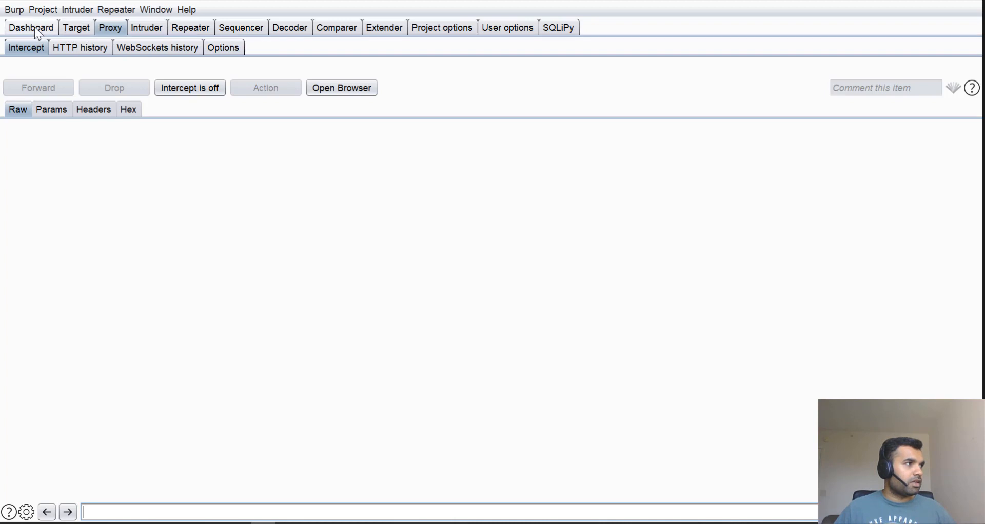
click(30, 27)
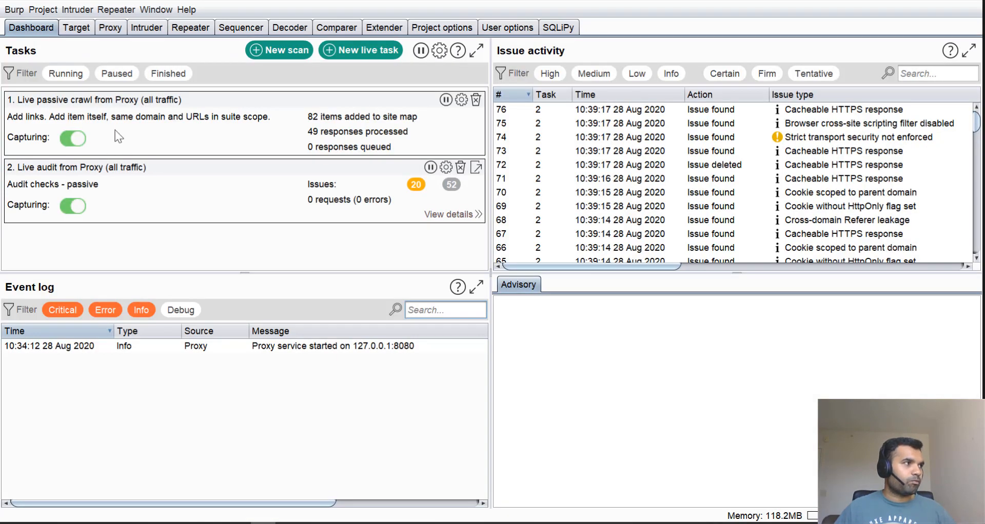
mouse_move(126, 116)
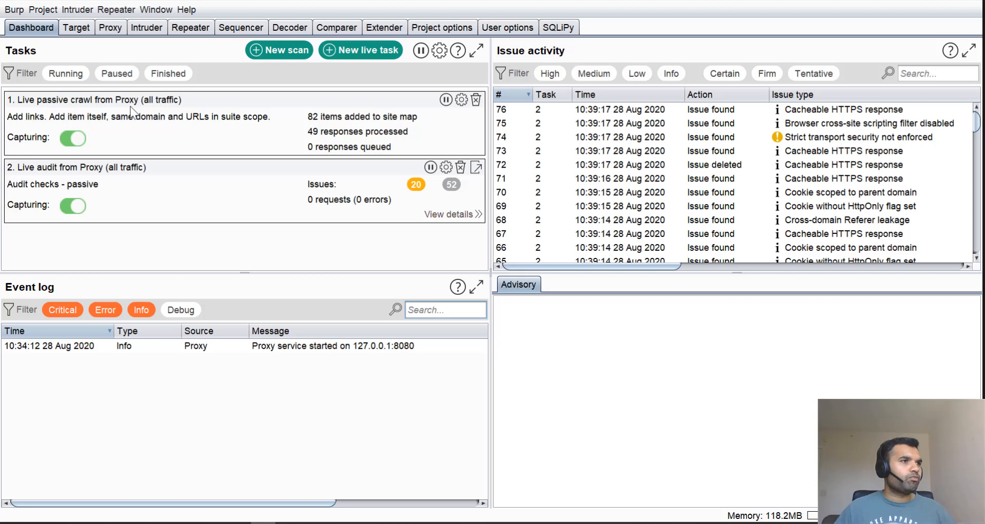
mouse_move(91, 164)
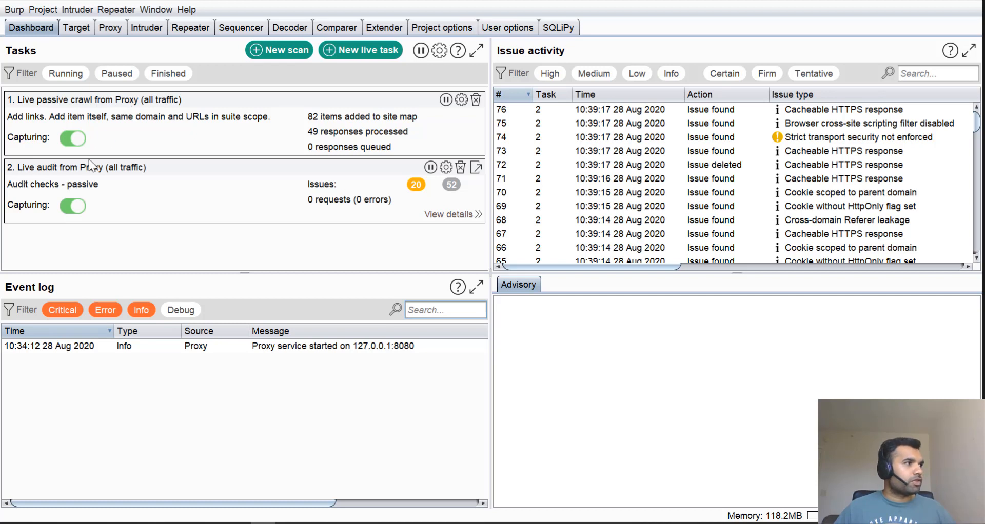
mouse_move(97, 178)
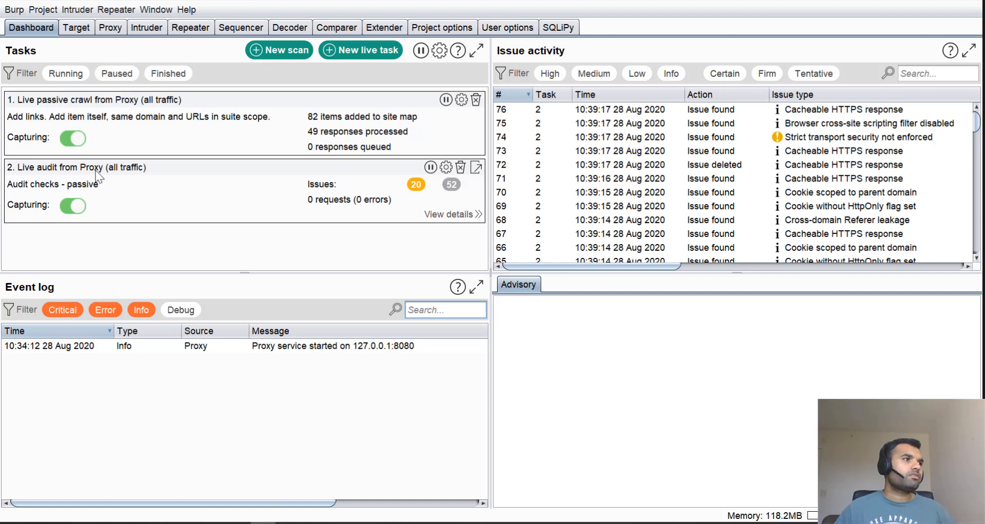
mouse_move(574, 195)
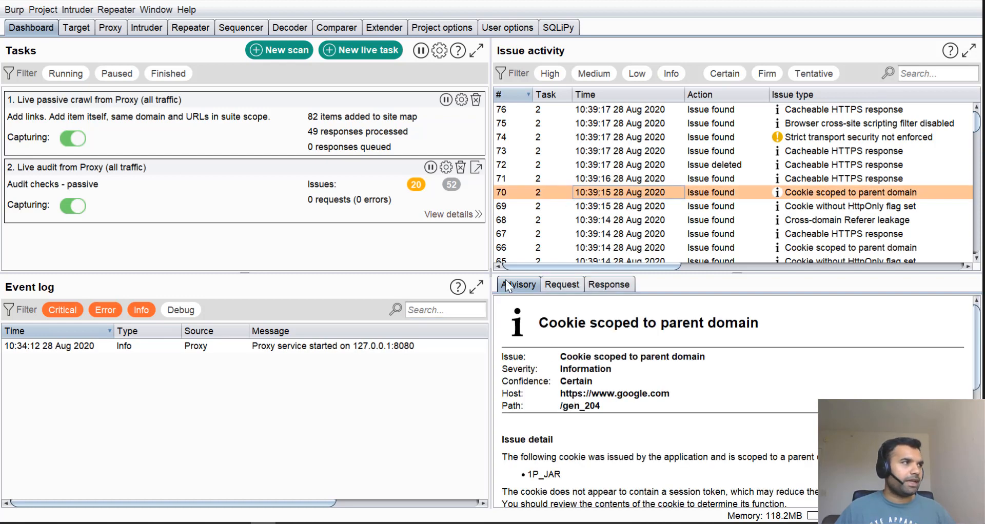
click(110, 27)
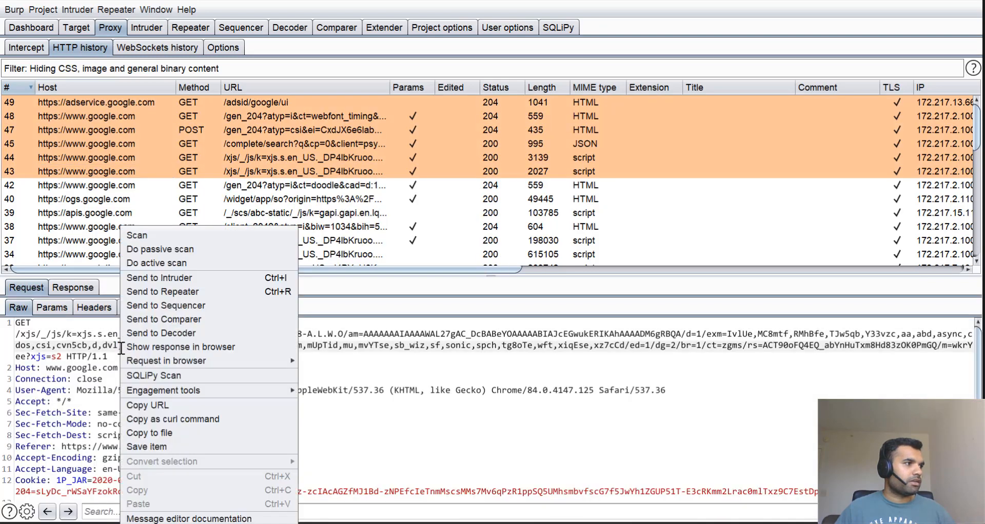
mouse_move(159, 250)
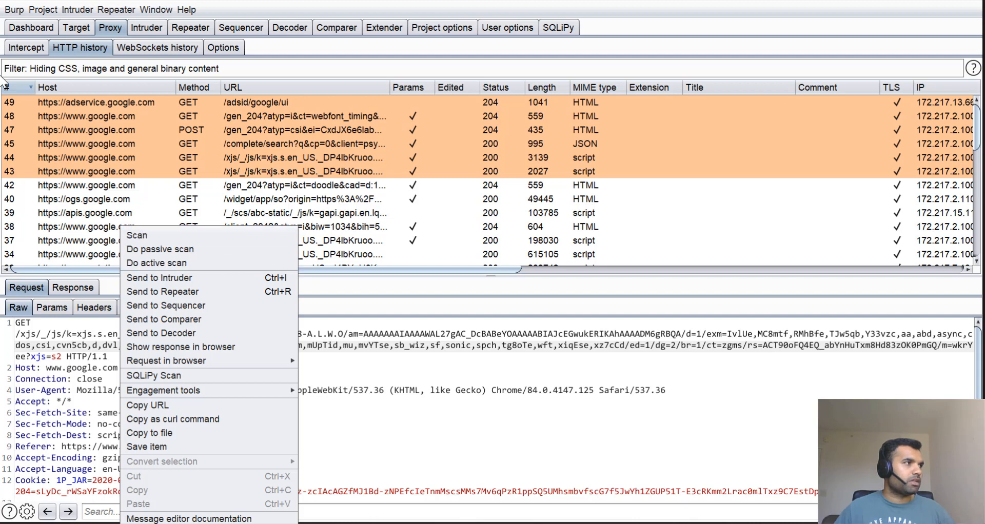
click(31, 27)
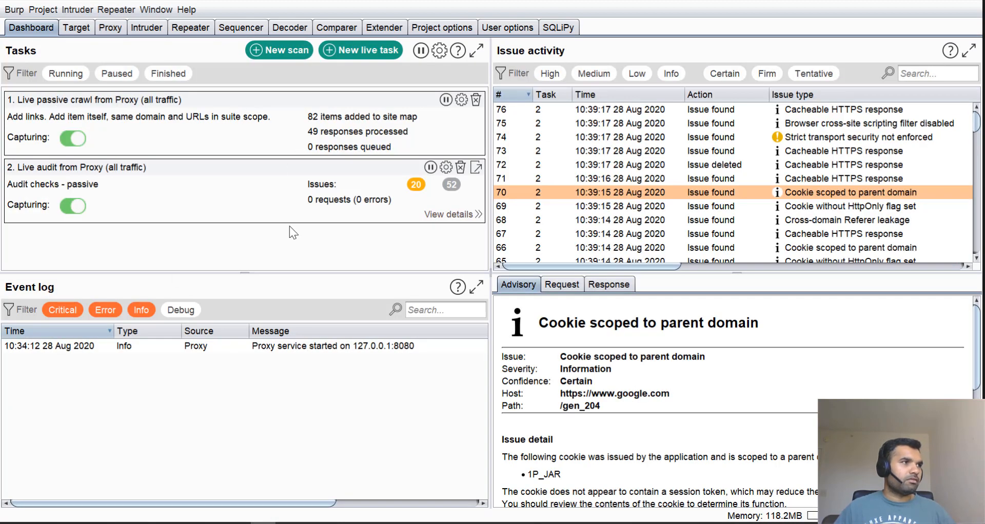
mouse_move(256, 228)
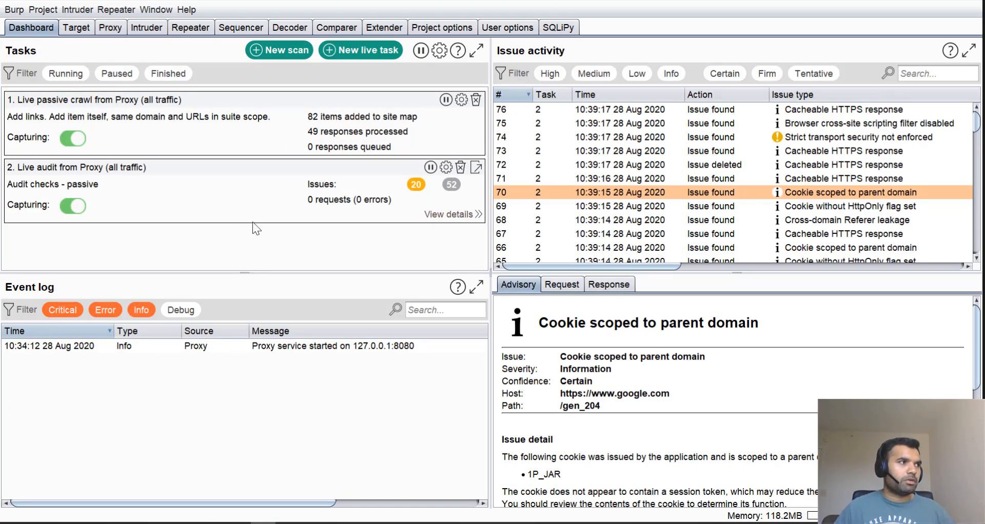
mouse_move(349, 209)
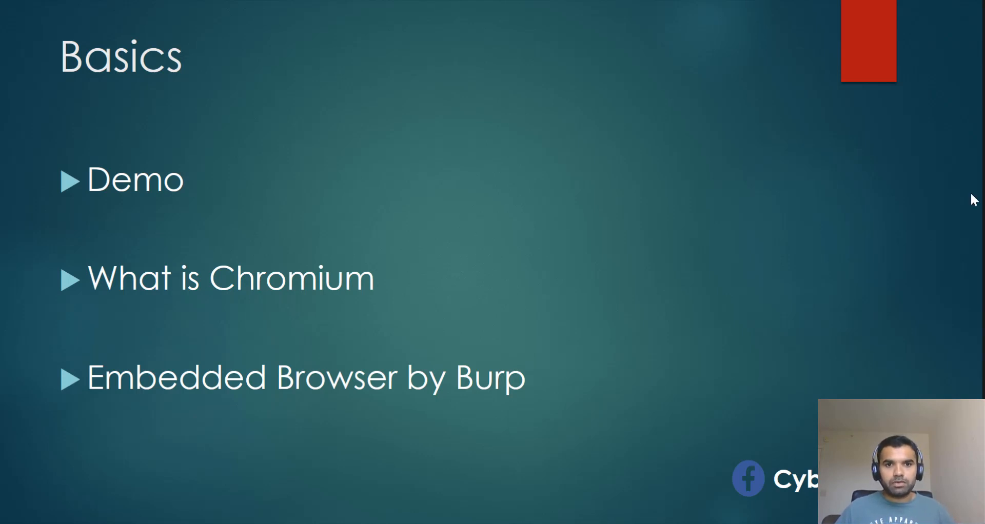
mouse_move(583, 280)
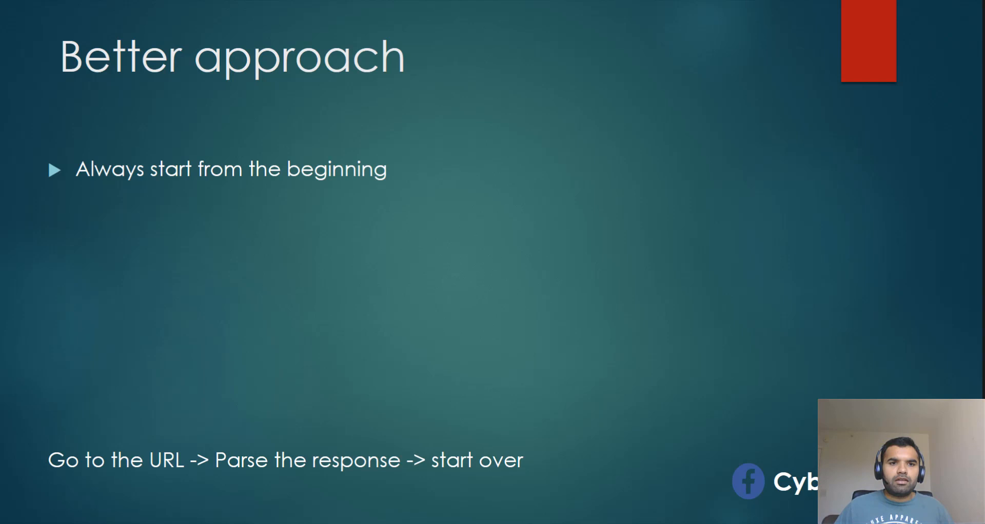
mouse_move(317, 468)
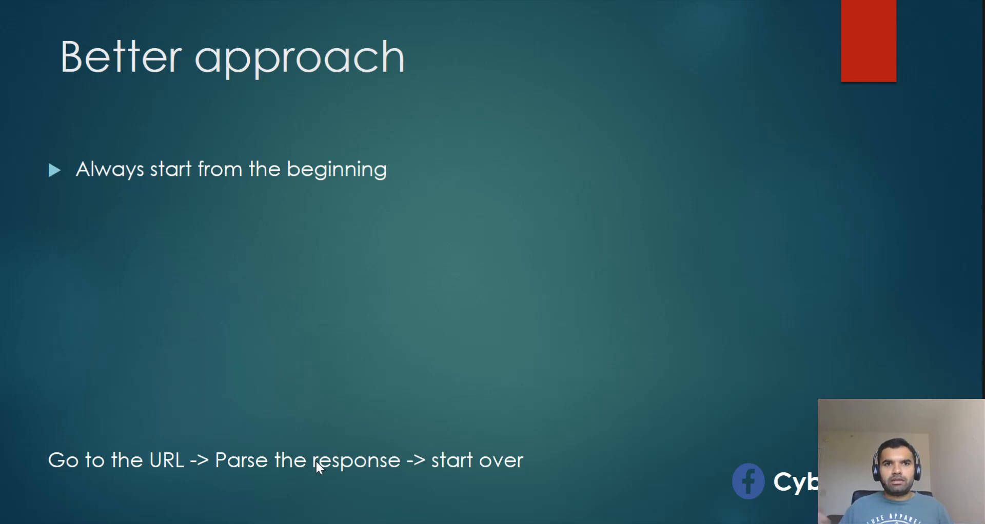
mouse_move(336, 420)
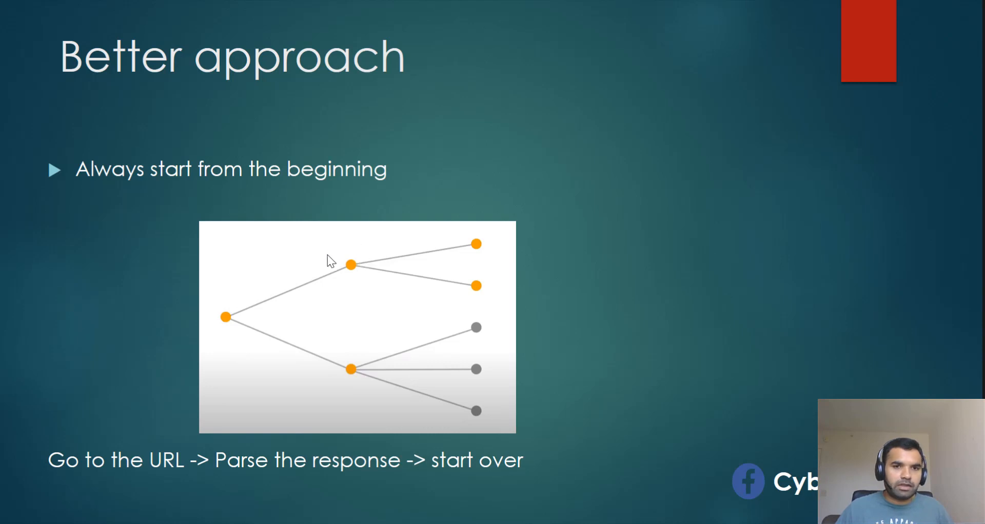
mouse_move(353, 254)
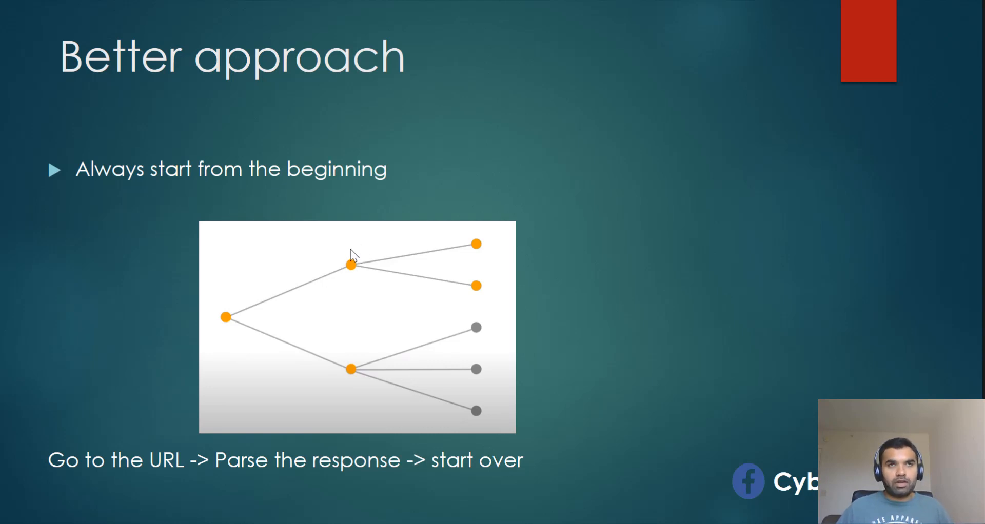
mouse_move(498, 241)
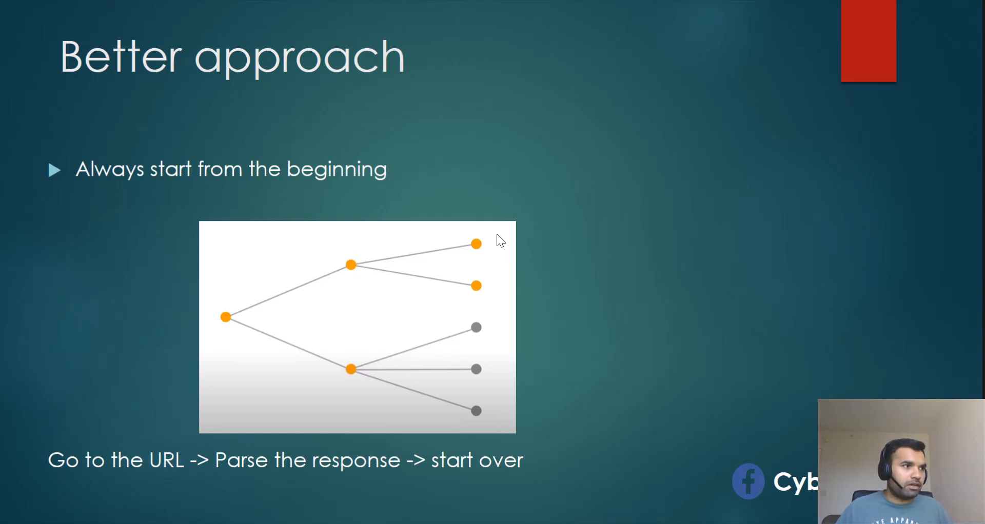
mouse_move(457, 247)
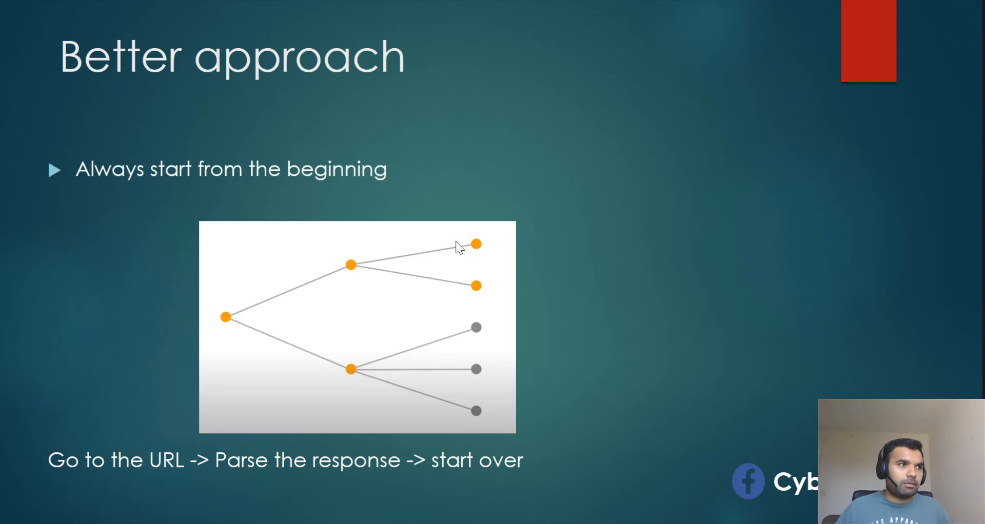
mouse_move(377, 303)
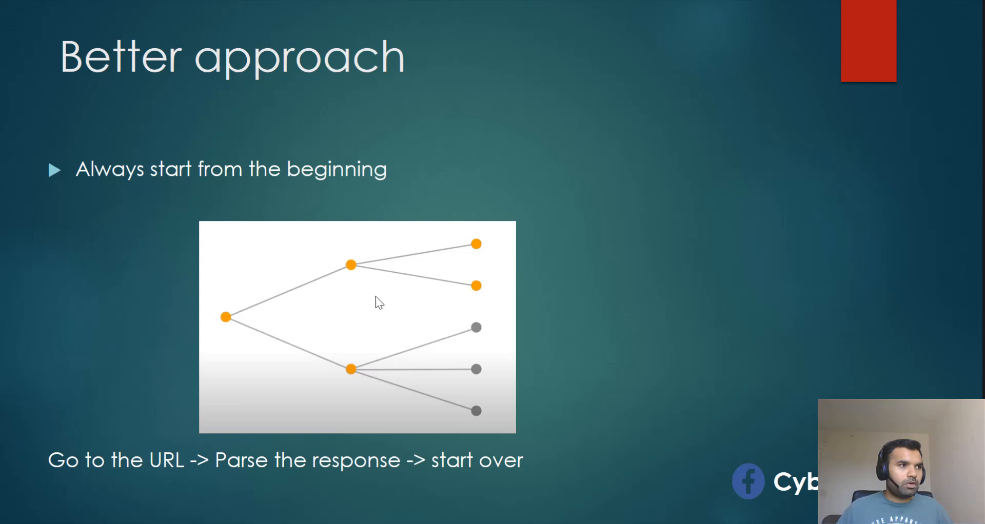
mouse_move(515, 304)
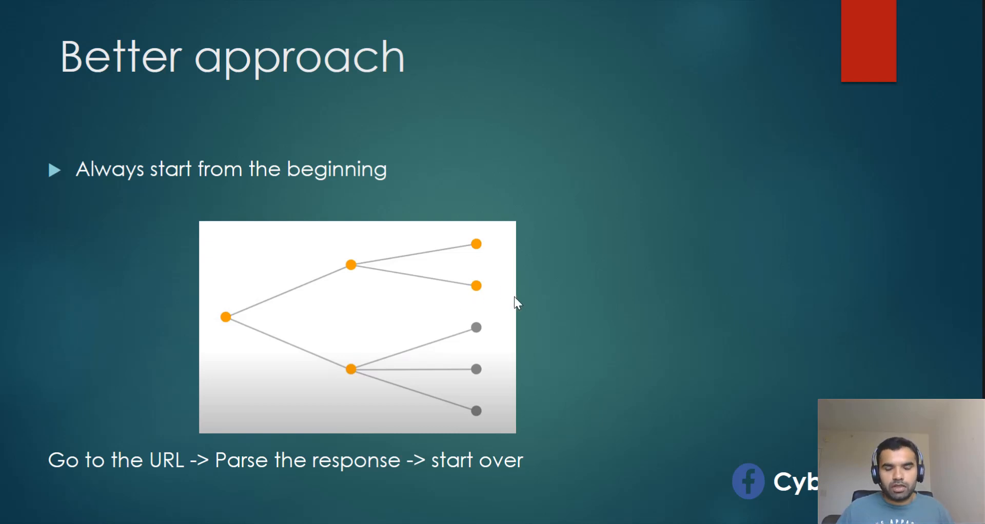
mouse_move(578, 314)
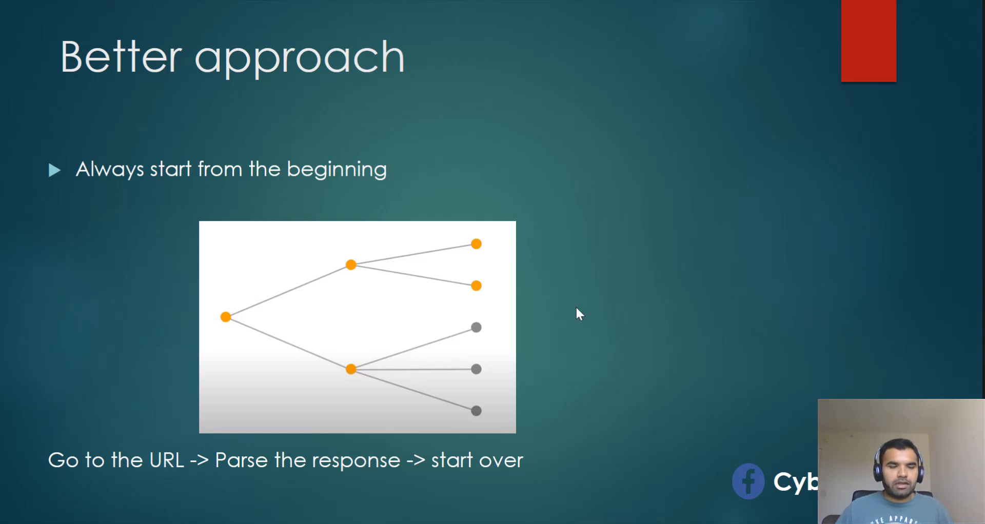
mouse_move(500, 245)
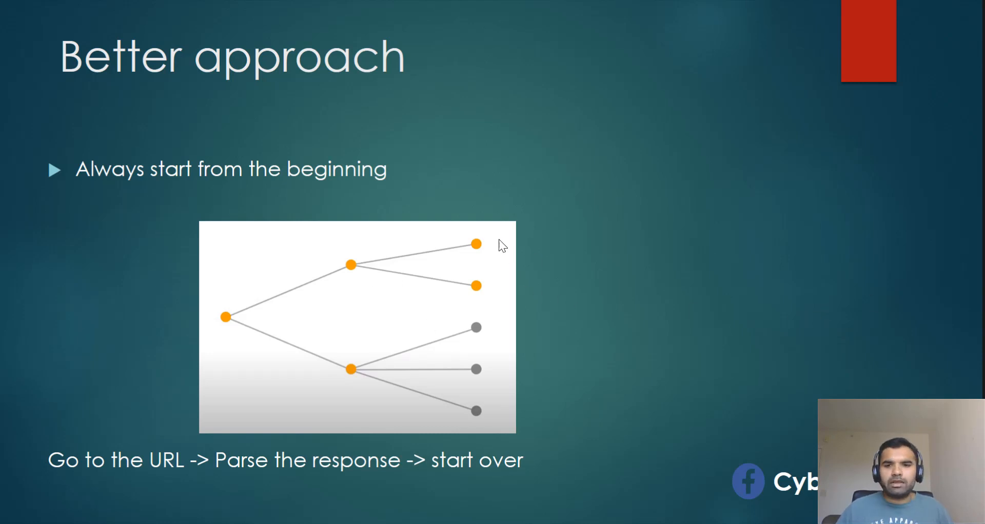
mouse_move(474, 246)
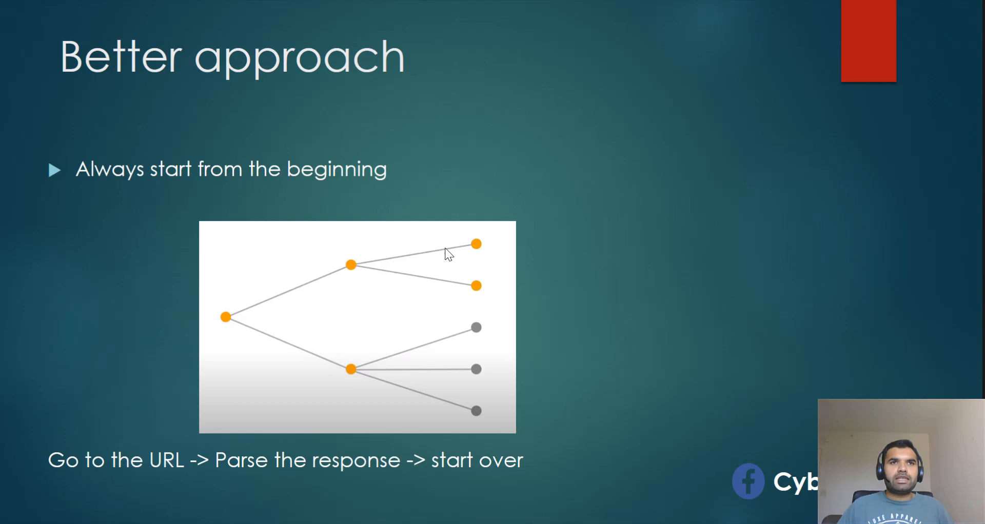
mouse_move(207, 314)
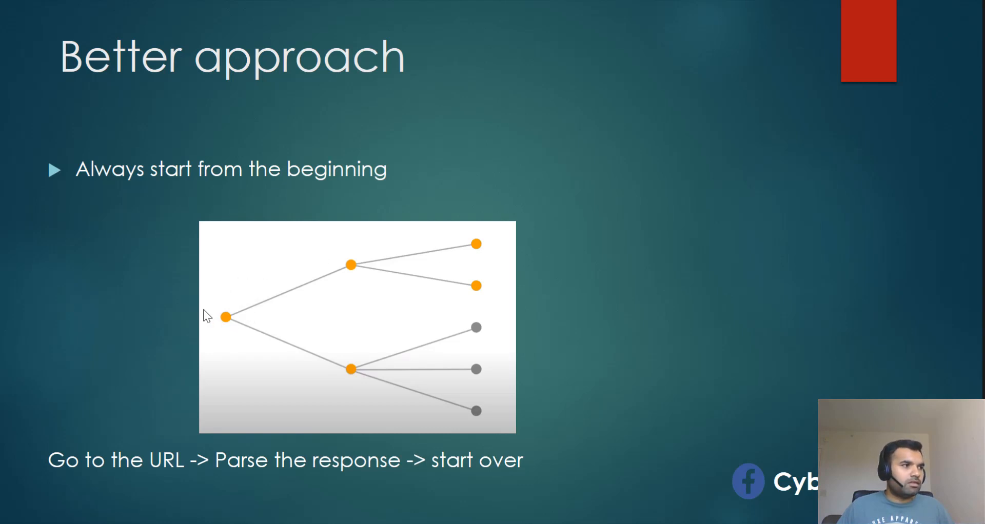
mouse_move(358, 317)
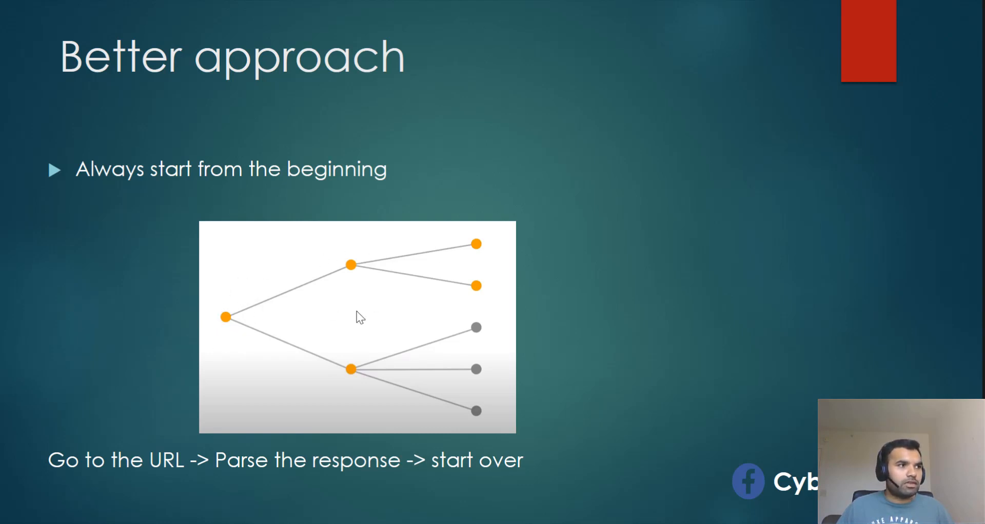
mouse_move(515, 269)
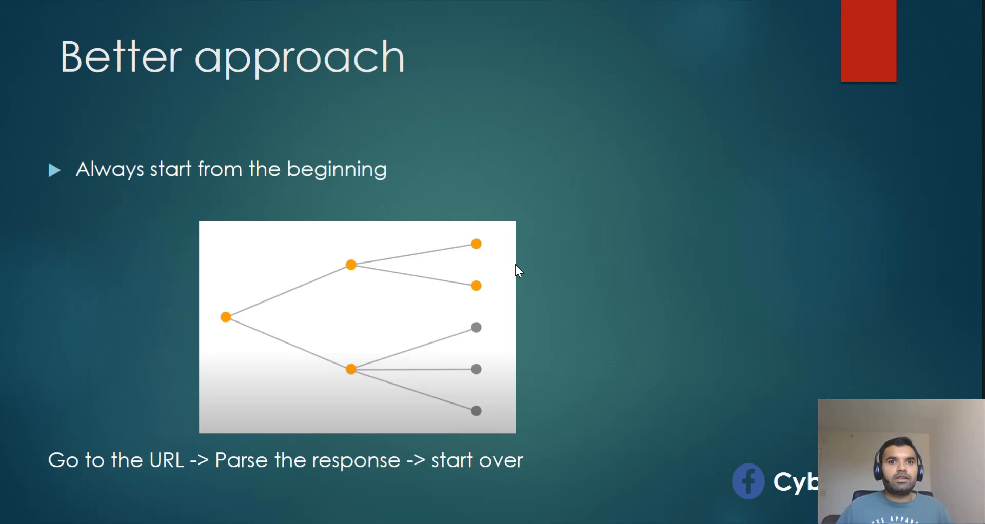
mouse_move(437, 258)
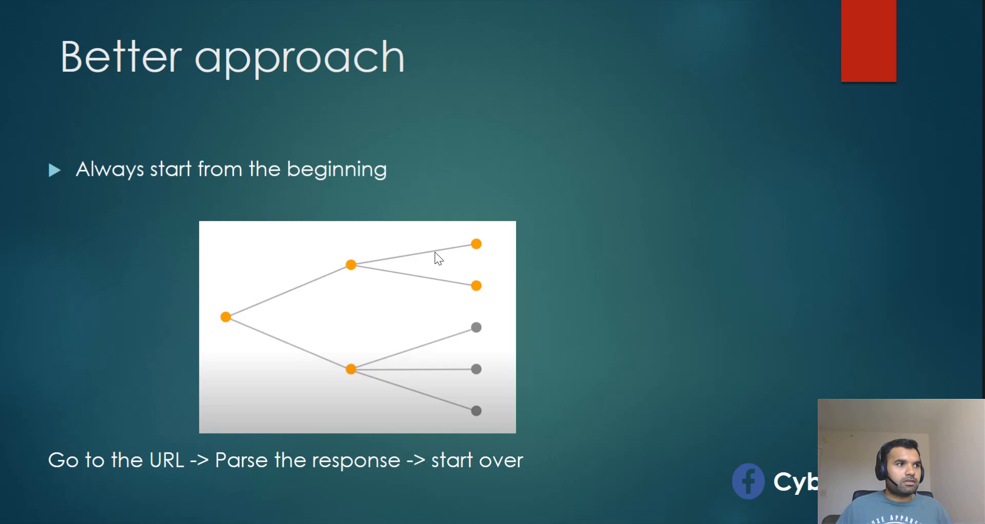
mouse_move(459, 229)
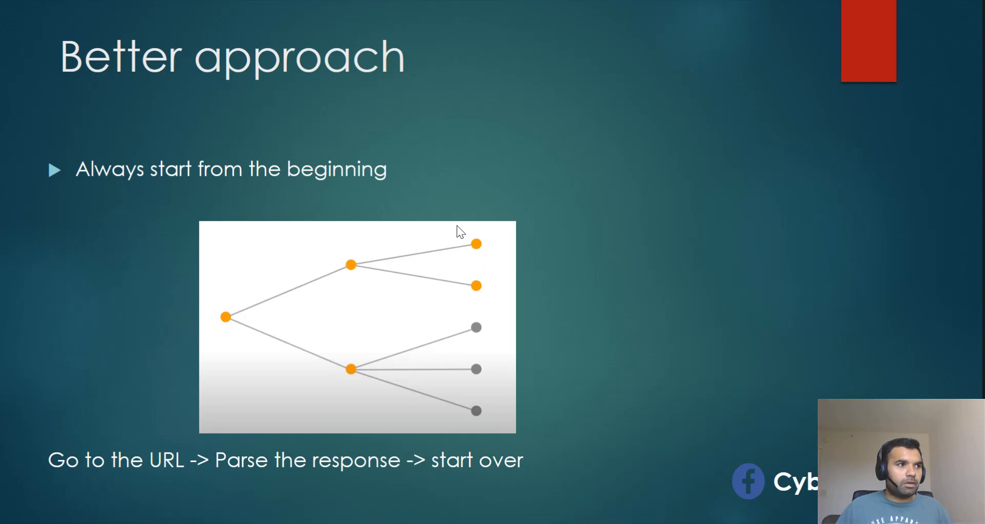
mouse_move(465, 238)
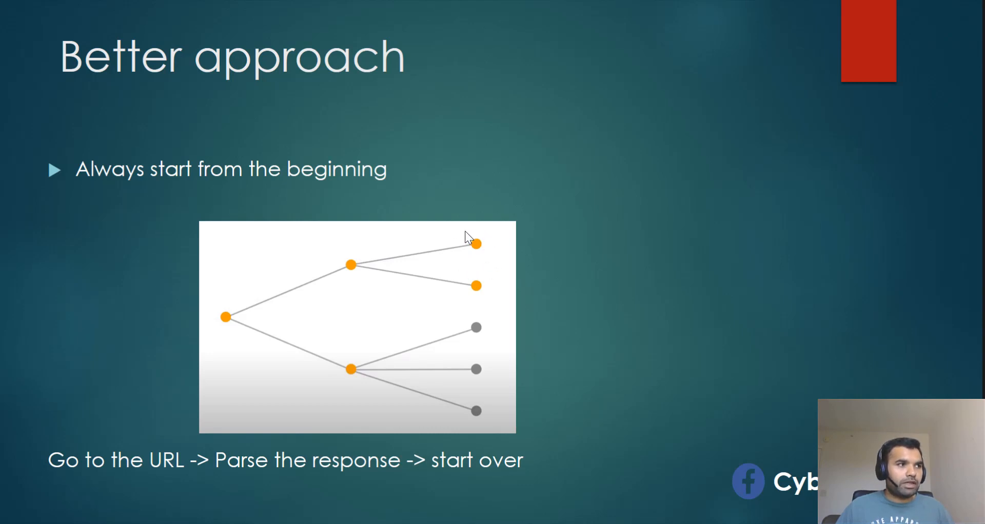
mouse_move(481, 270)
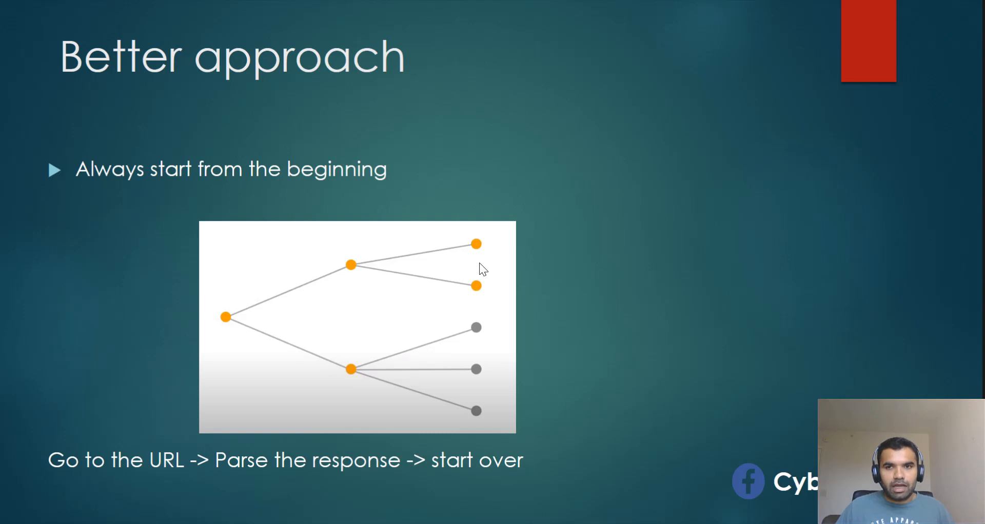
mouse_move(261, 303)
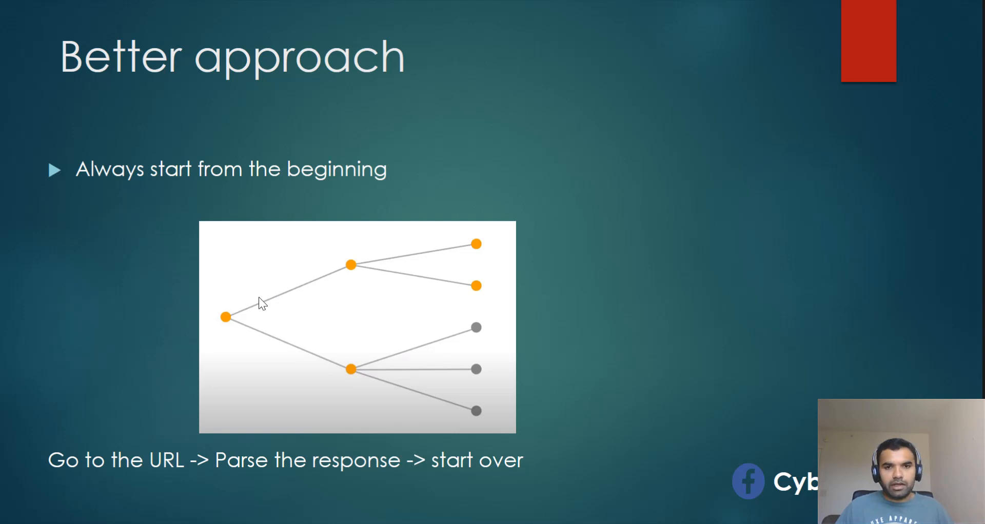
mouse_move(457, 271)
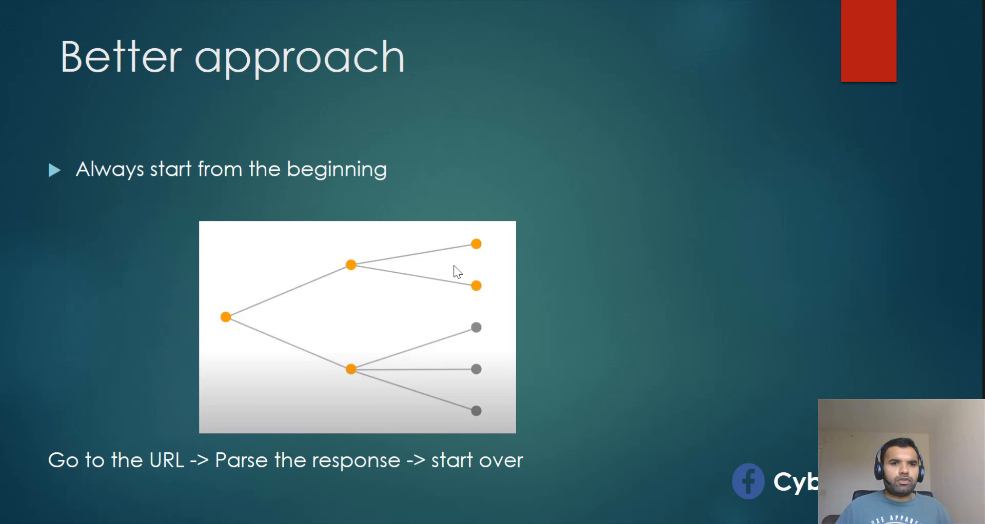
mouse_move(474, 230)
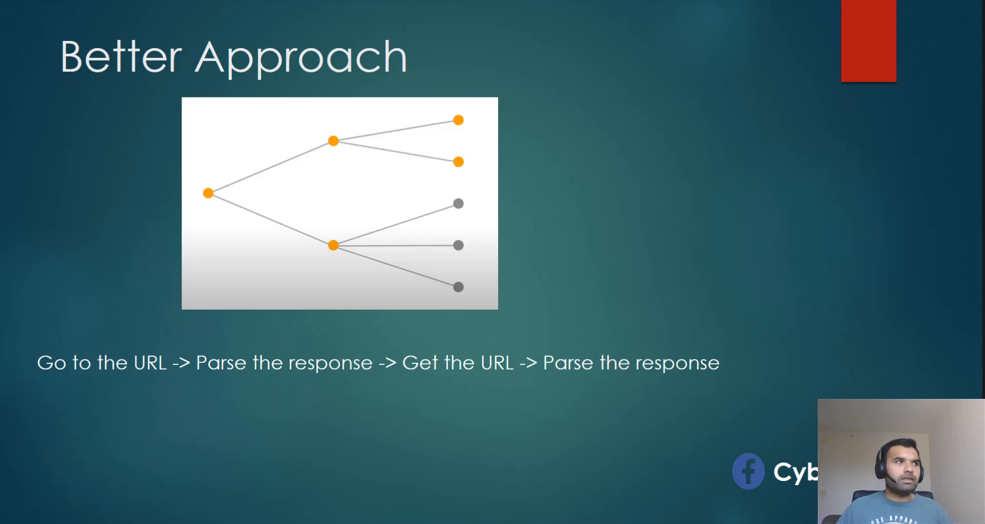
mouse_move(323, 159)
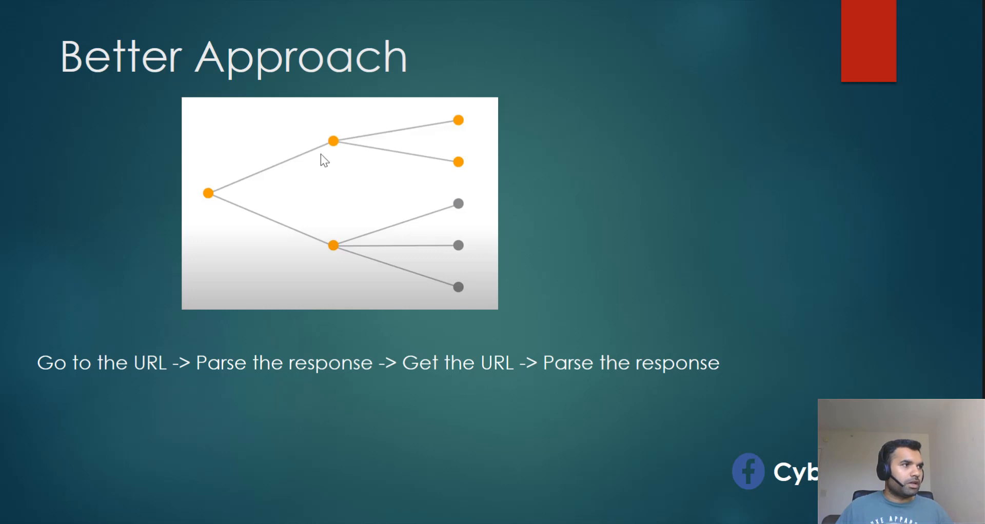
mouse_move(465, 87)
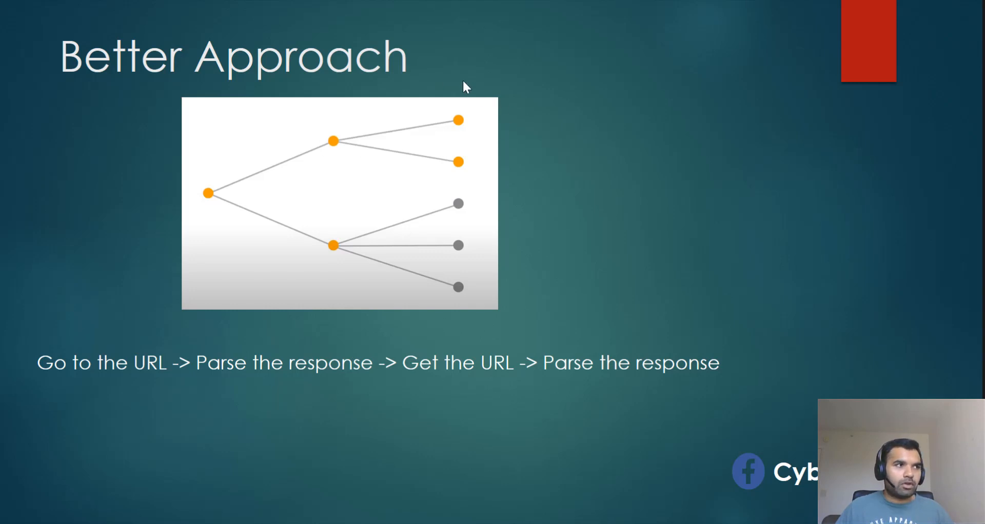
mouse_move(209, 208)
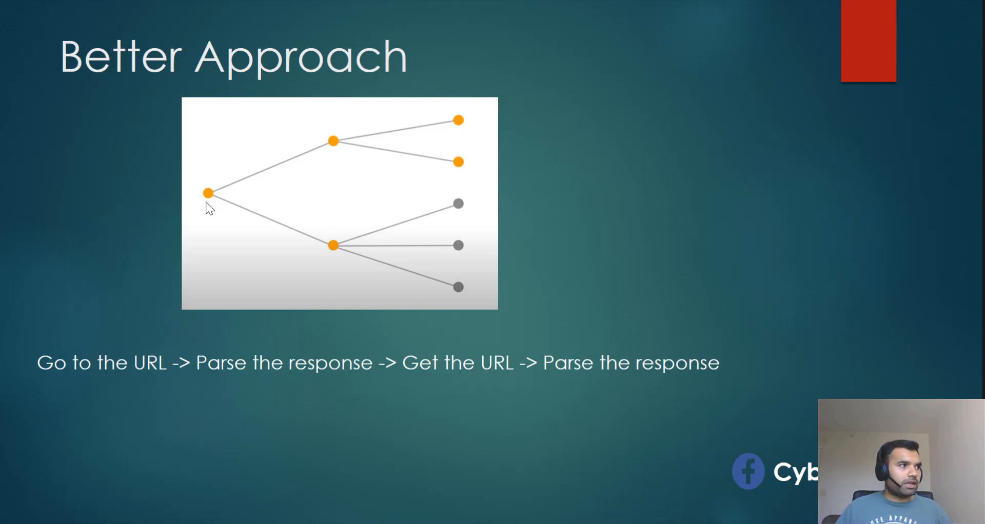
mouse_move(347, 132)
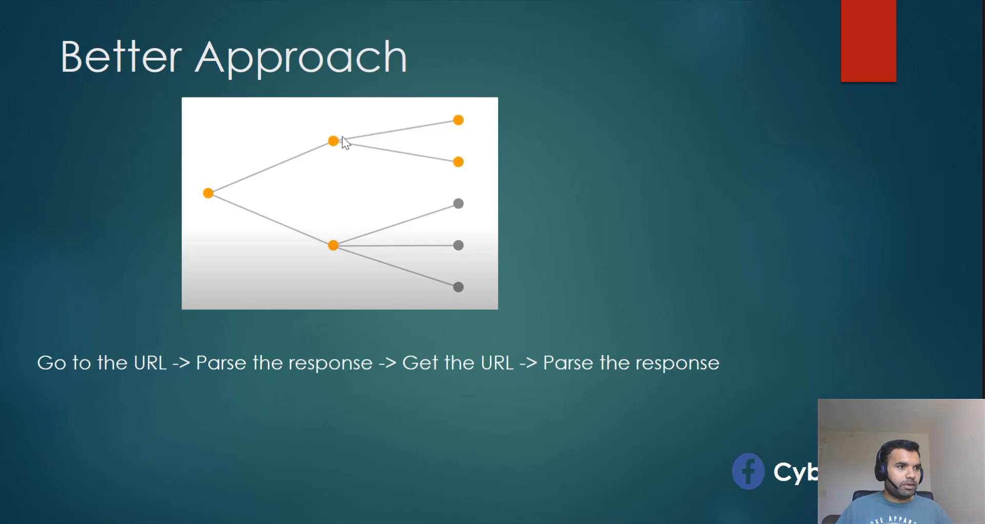
mouse_move(179, 193)
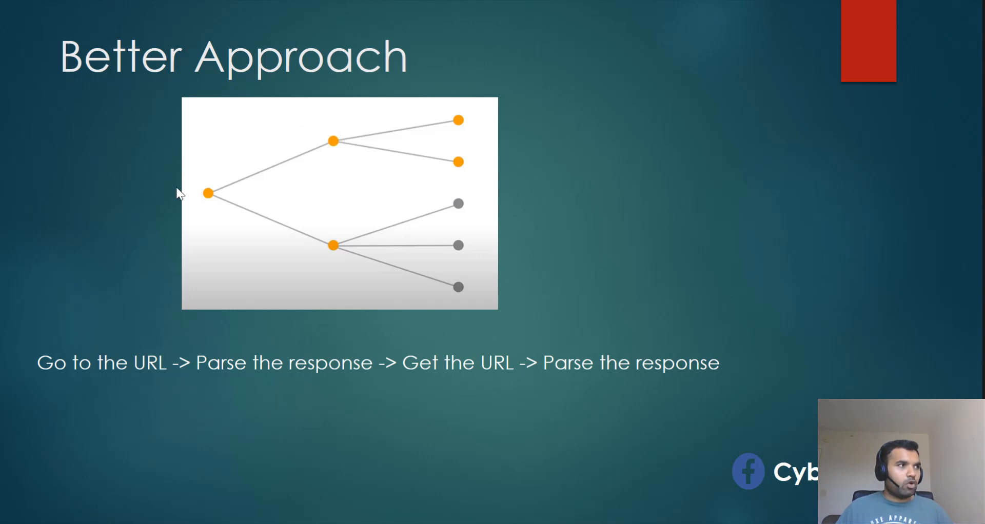
mouse_move(324, 150)
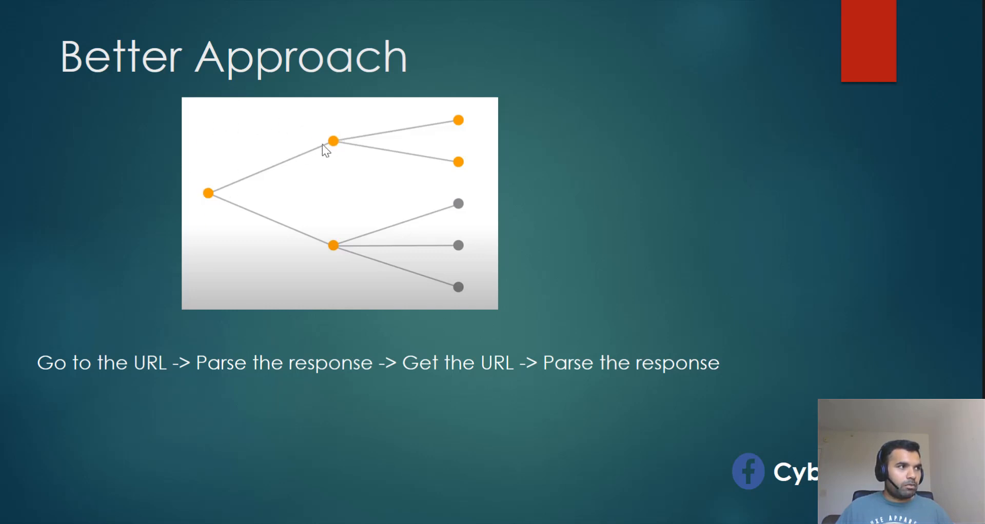
mouse_move(207, 176)
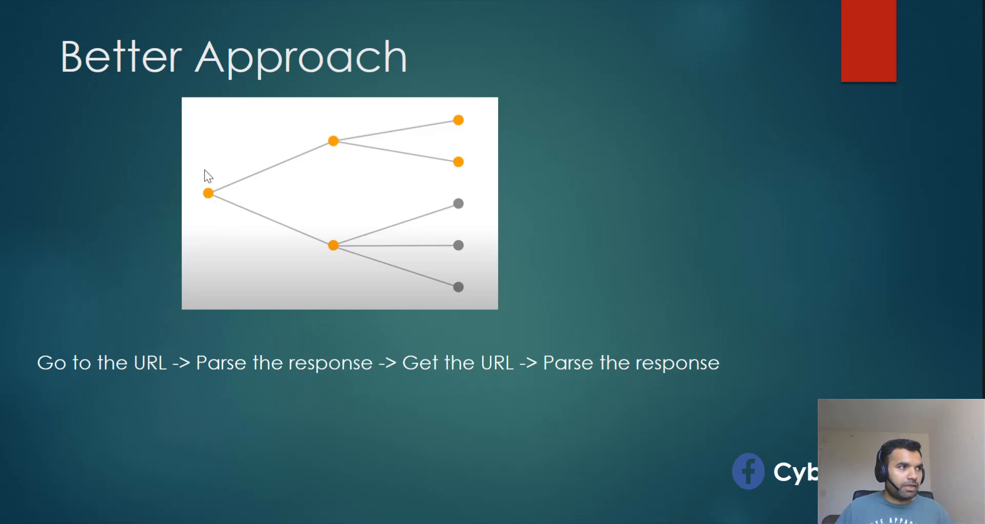
mouse_move(330, 175)
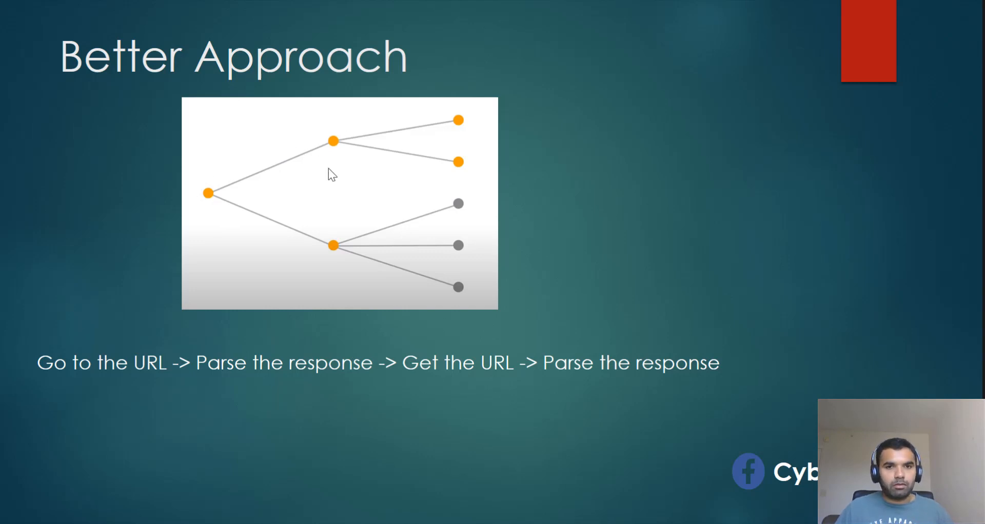
mouse_move(335, 153)
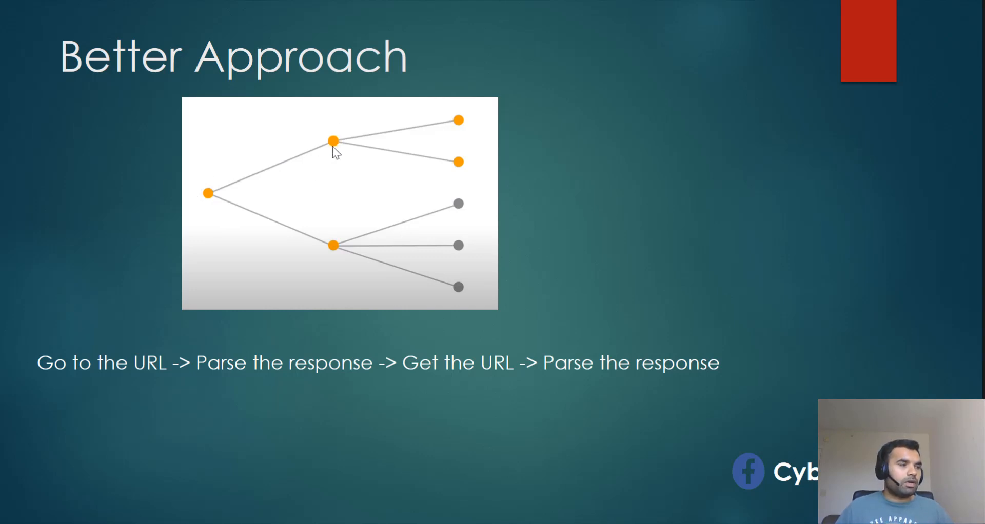
mouse_move(463, 129)
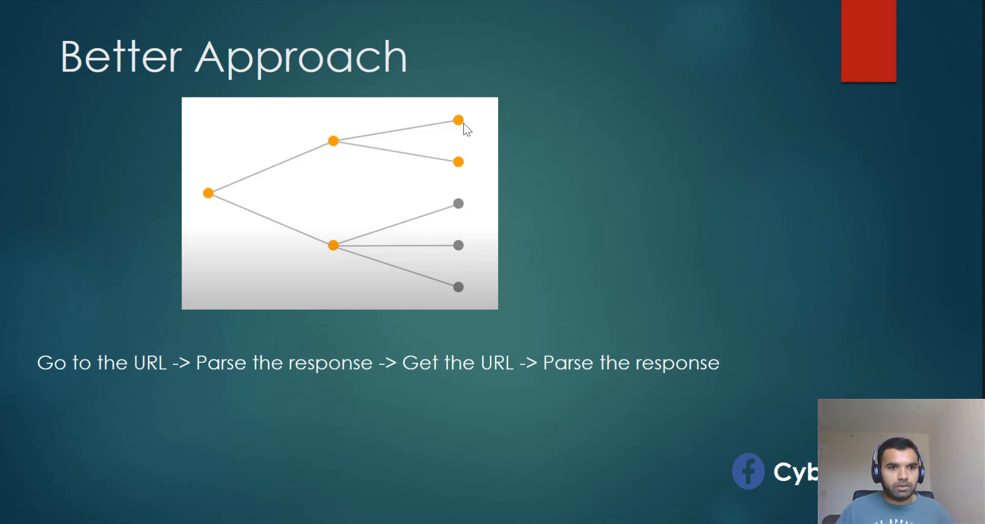
mouse_move(478, 113)
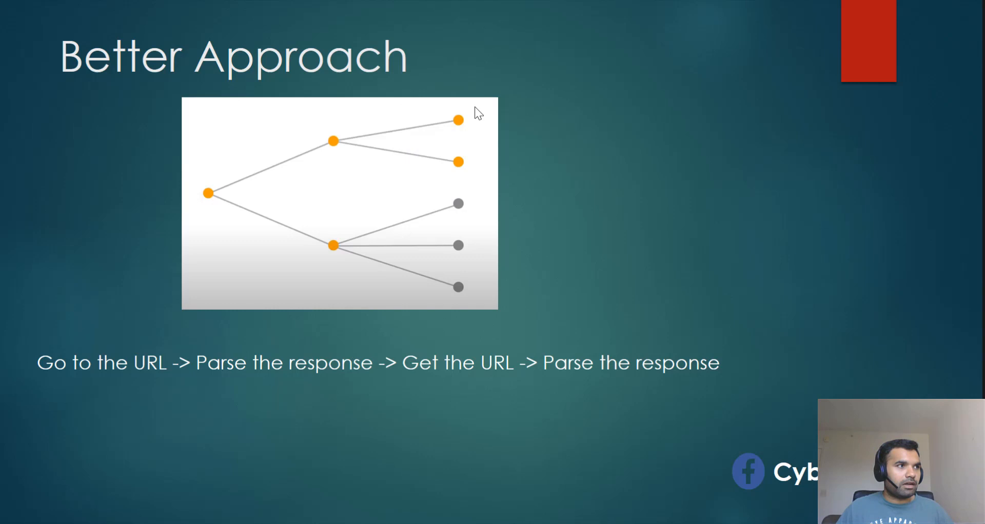
mouse_move(449, 132)
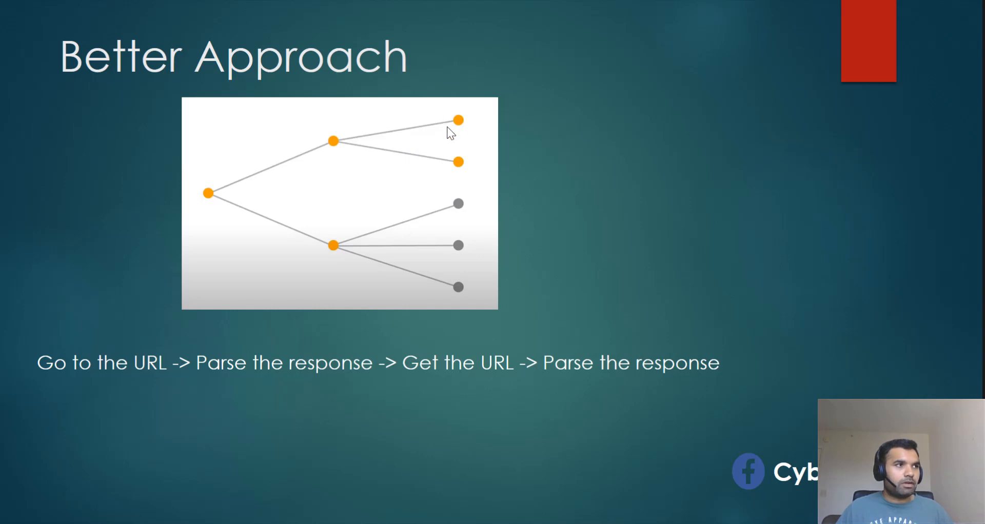
mouse_move(473, 107)
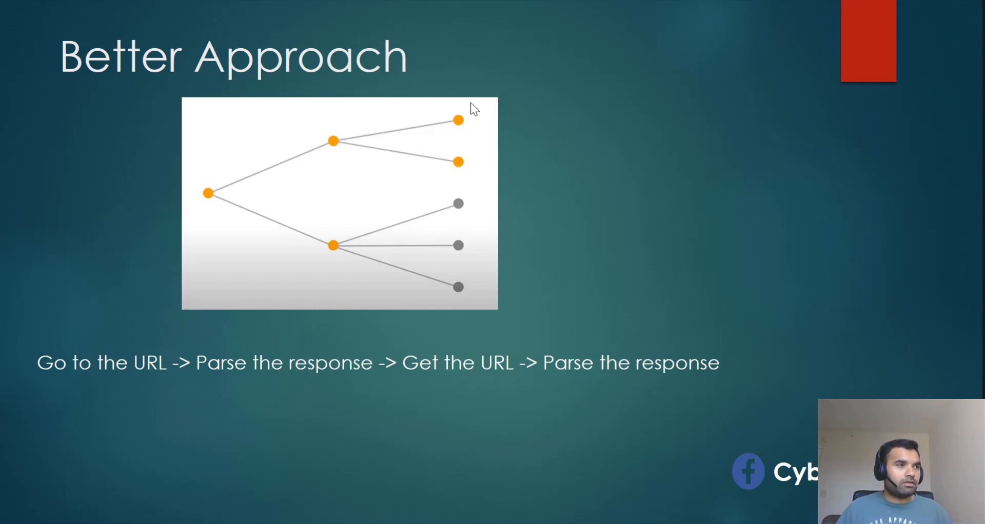
mouse_move(201, 211)
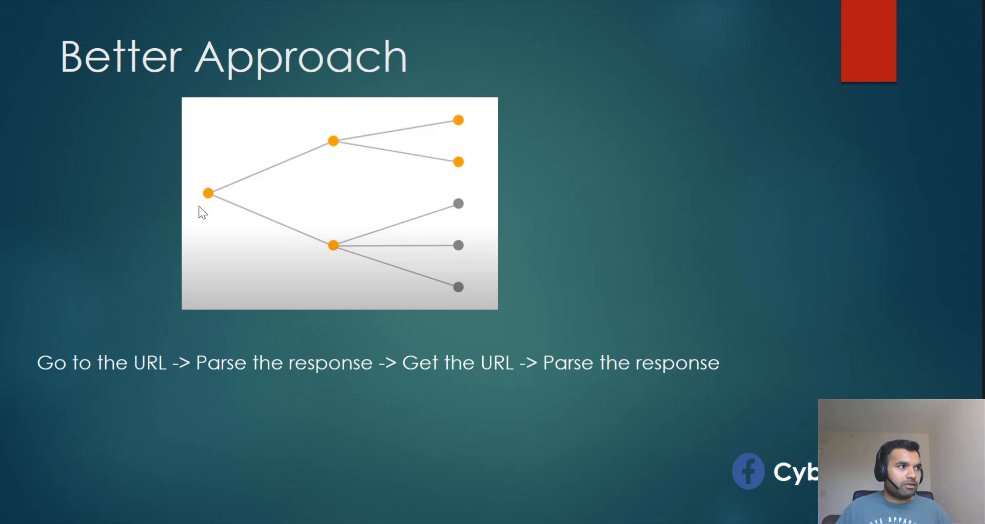
mouse_move(409, 120)
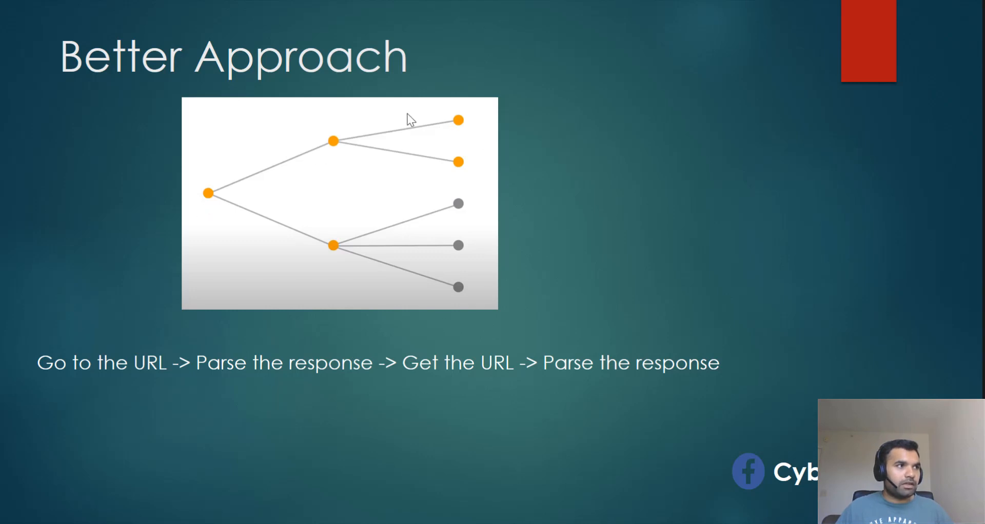
mouse_move(454, 128)
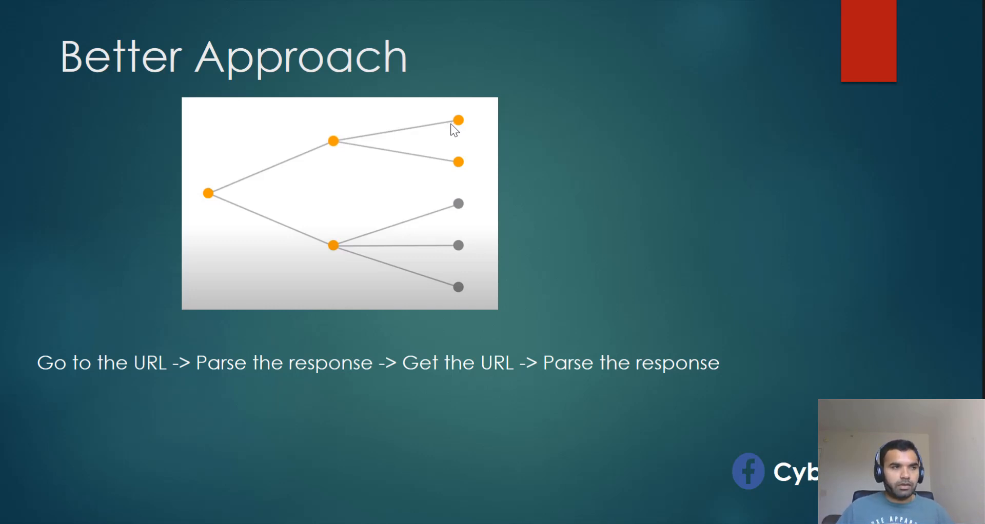
mouse_move(270, 210)
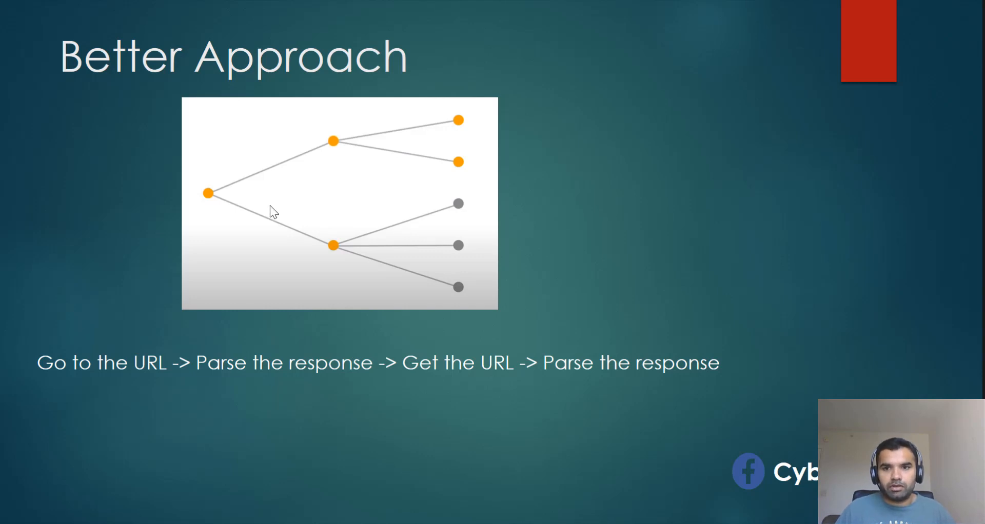
mouse_move(342, 154)
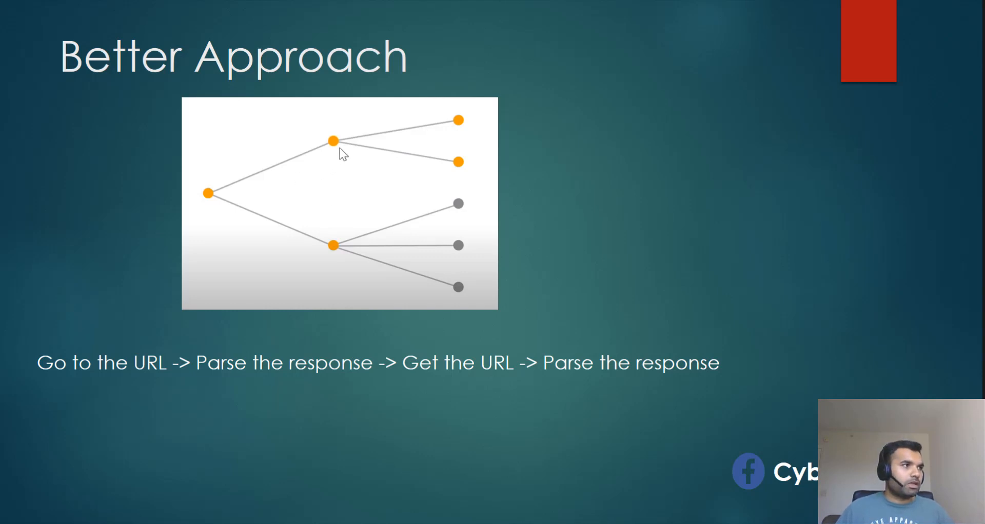
mouse_move(202, 176)
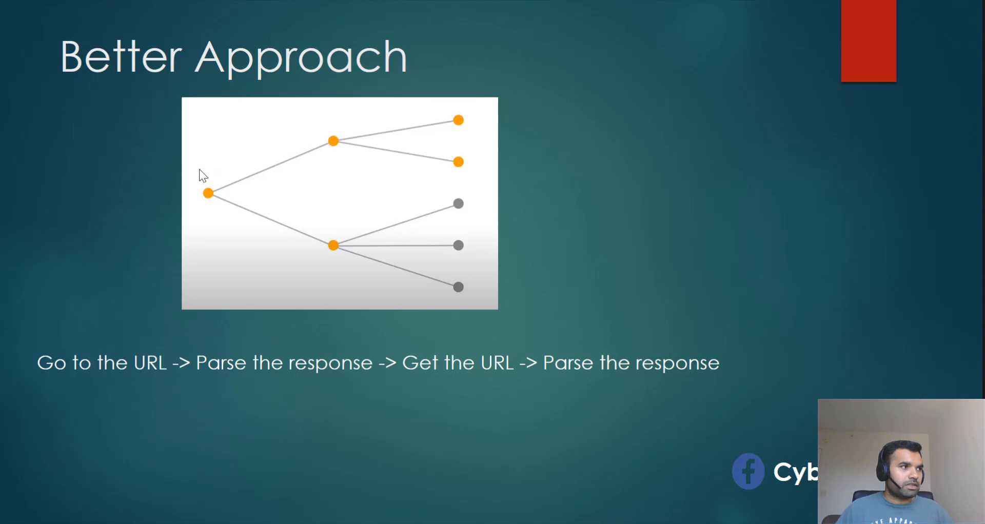
mouse_move(393, 156)
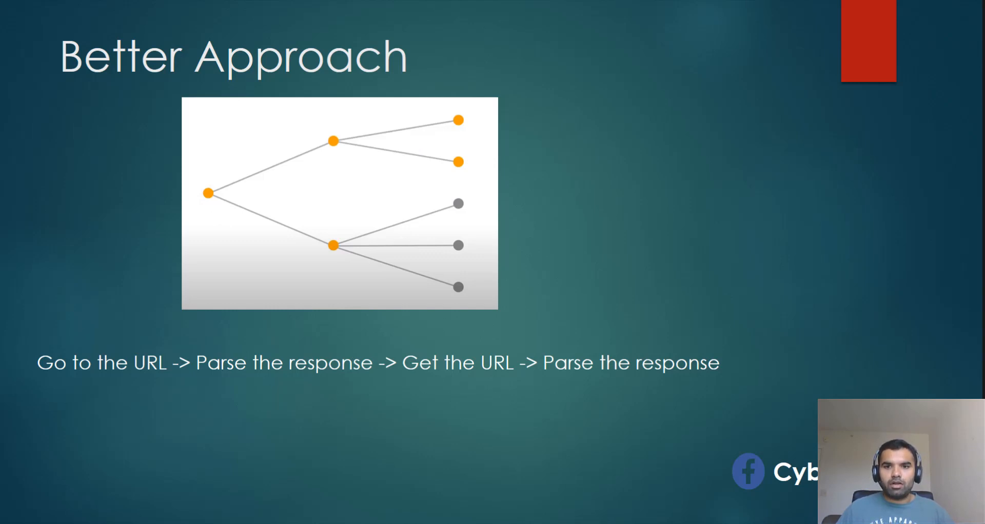
mouse_move(470, 317)
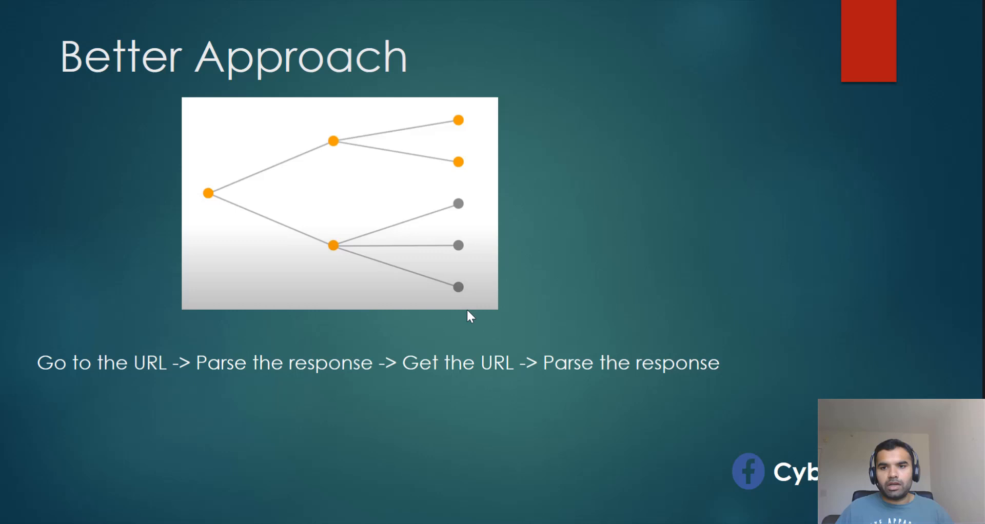
mouse_move(577, 260)
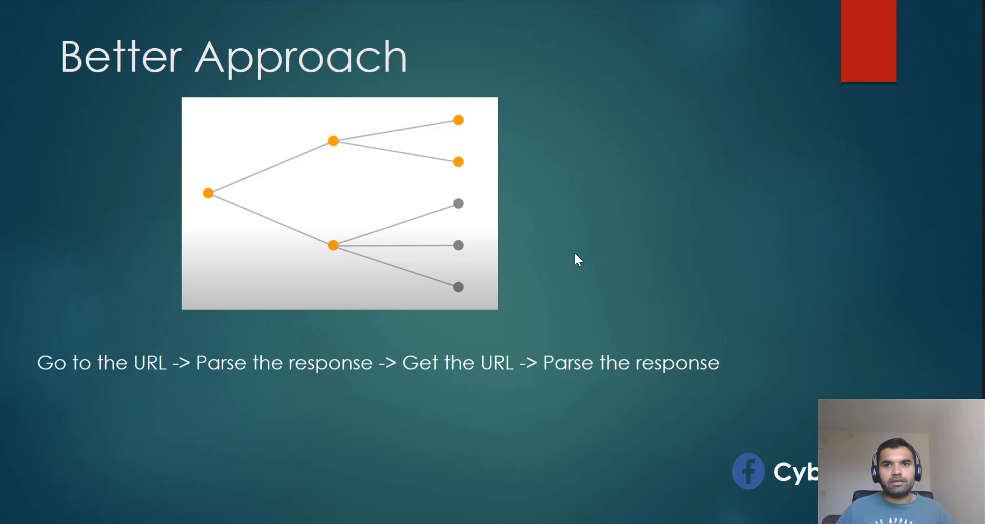
mouse_move(731, 280)
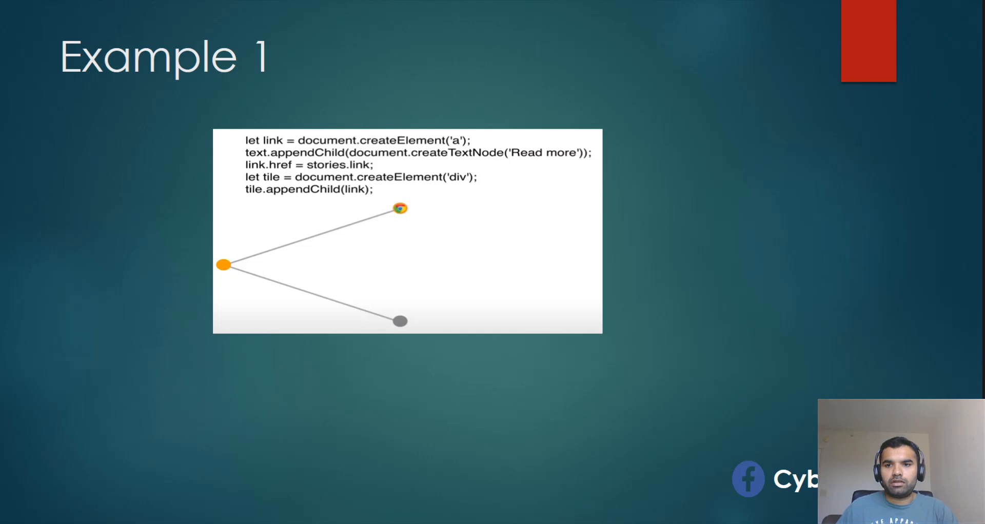
mouse_move(467, 210)
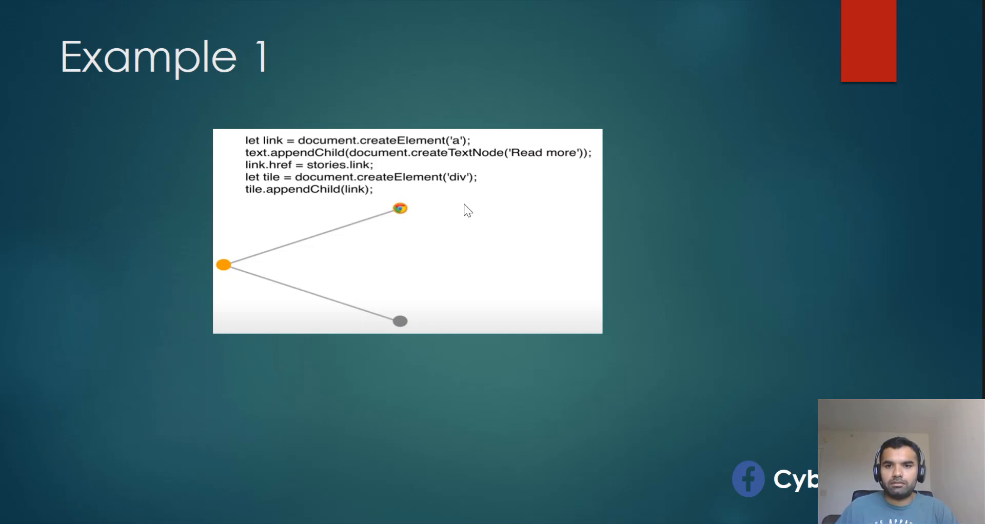
mouse_move(358, 120)
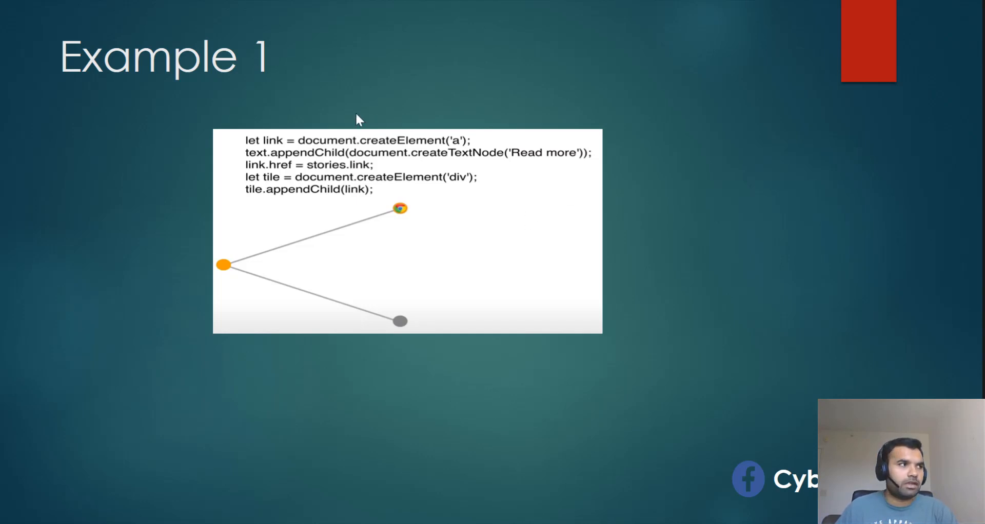
mouse_move(323, 229)
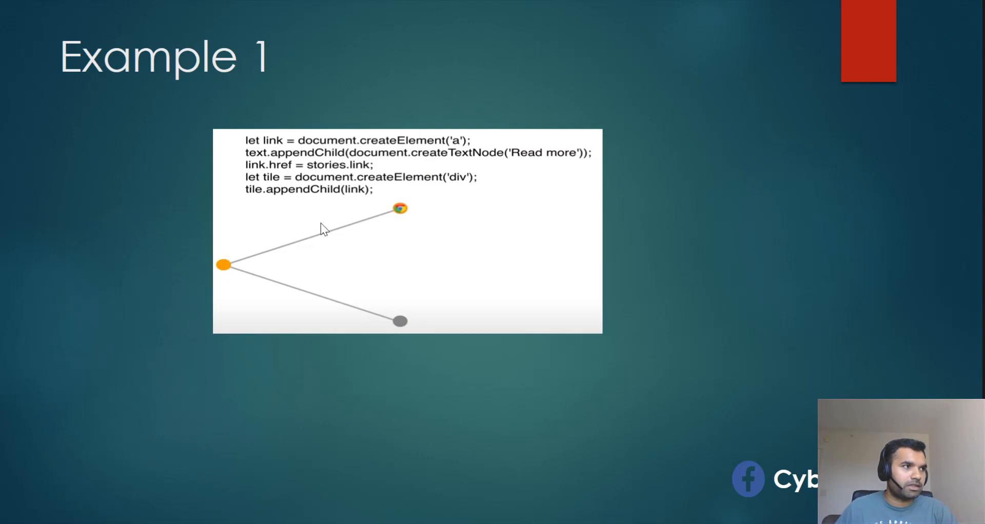
mouse_move(395, 179)
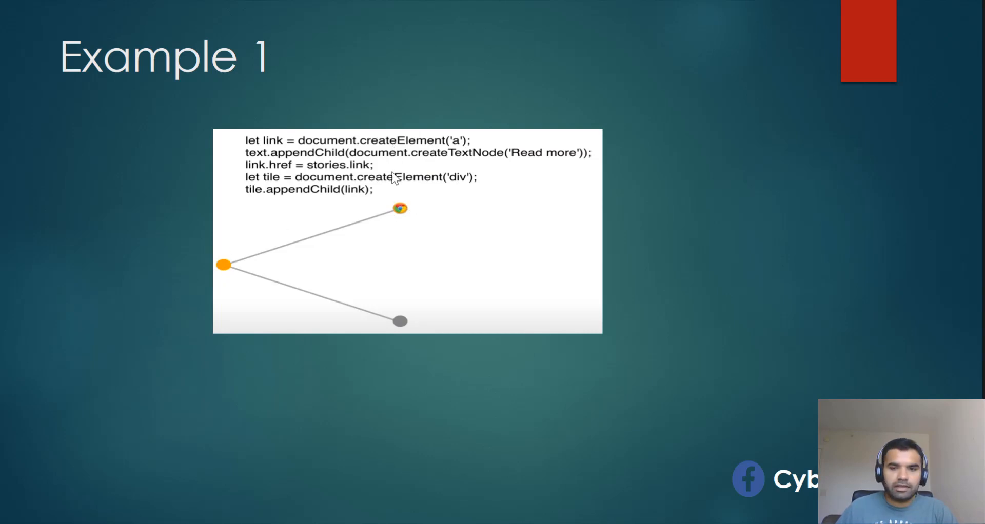
mouse_move(377, 165)
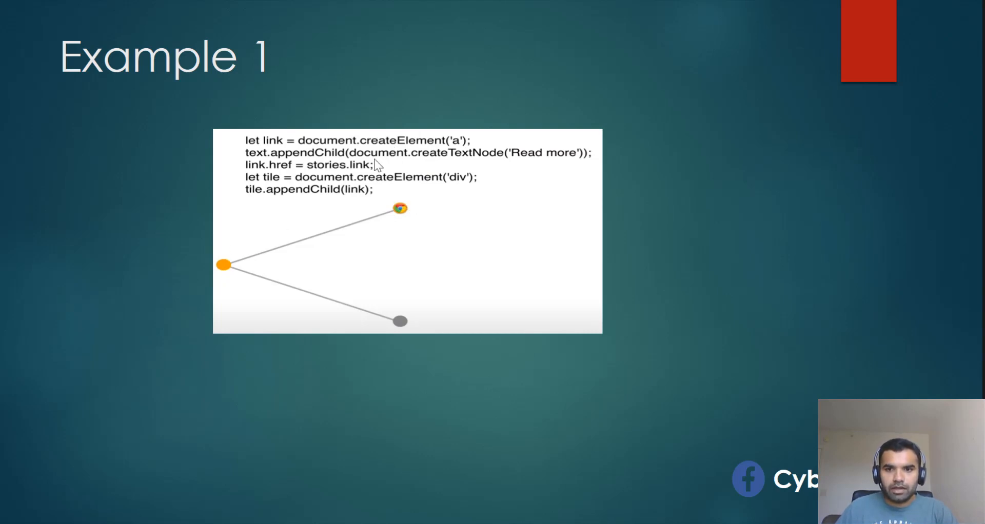
mouse_move(614, 223)
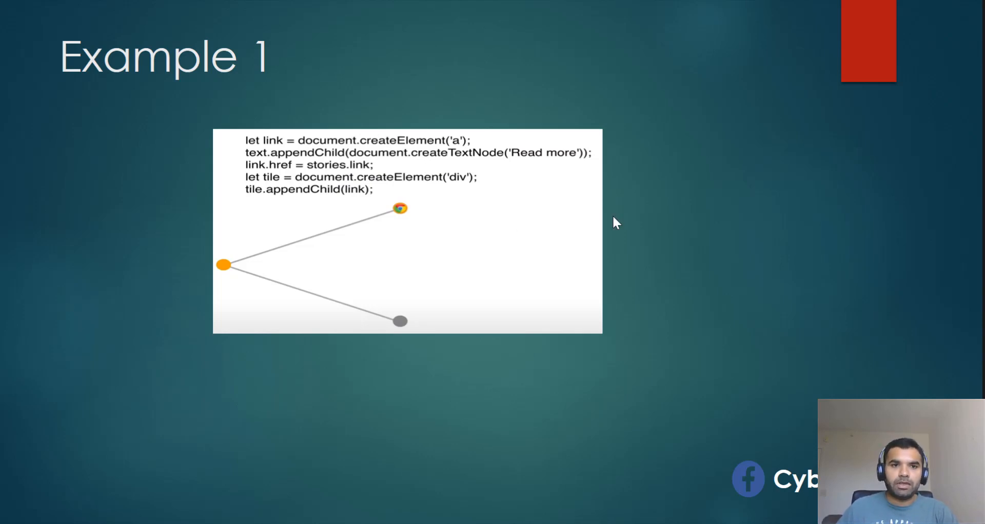
mouse_move(407, 169)
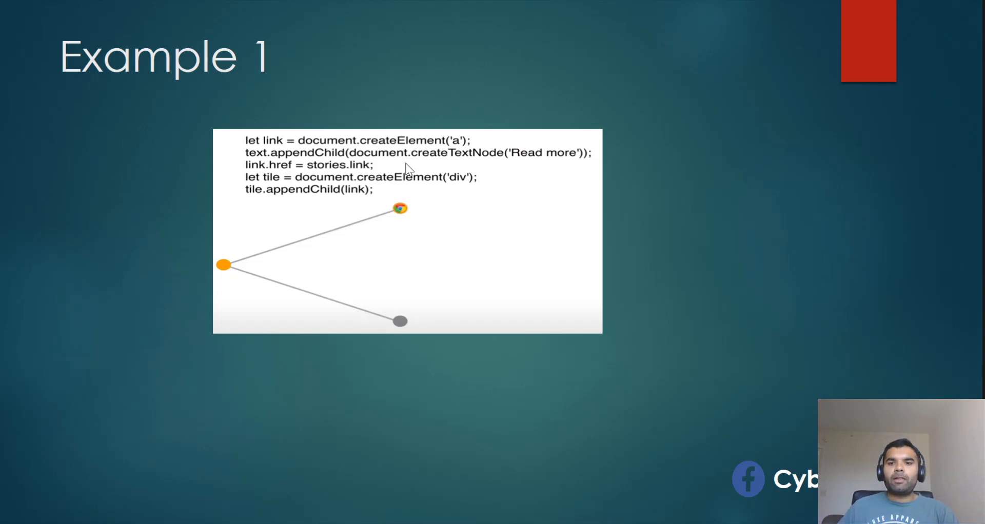
mouse_move(468, 223)
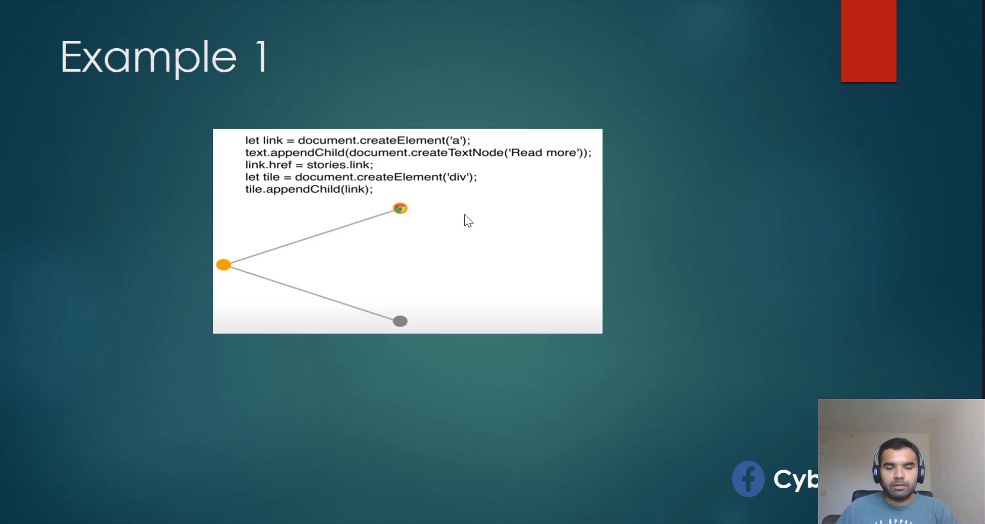
mouse_move(464, 217)
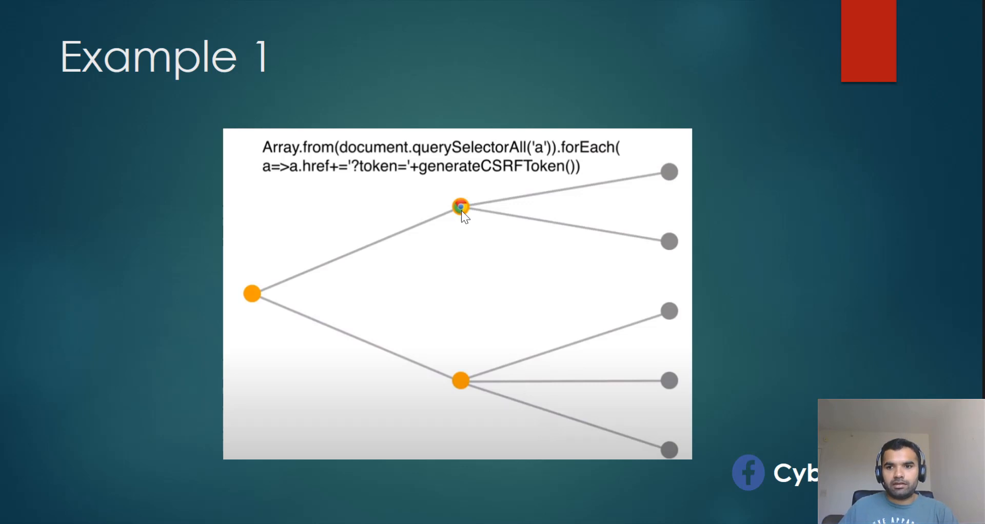
mouse_move(464, 217)
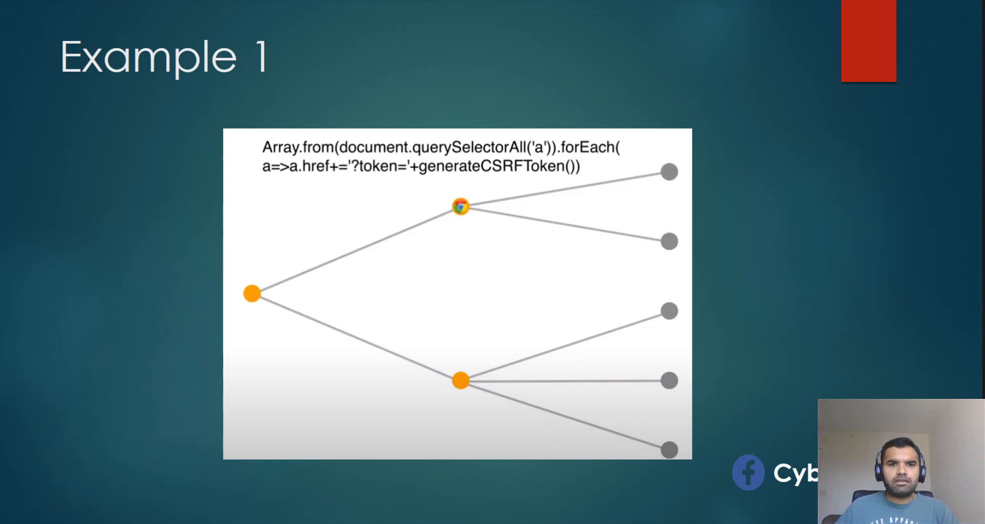
mouse_move(555, 290)
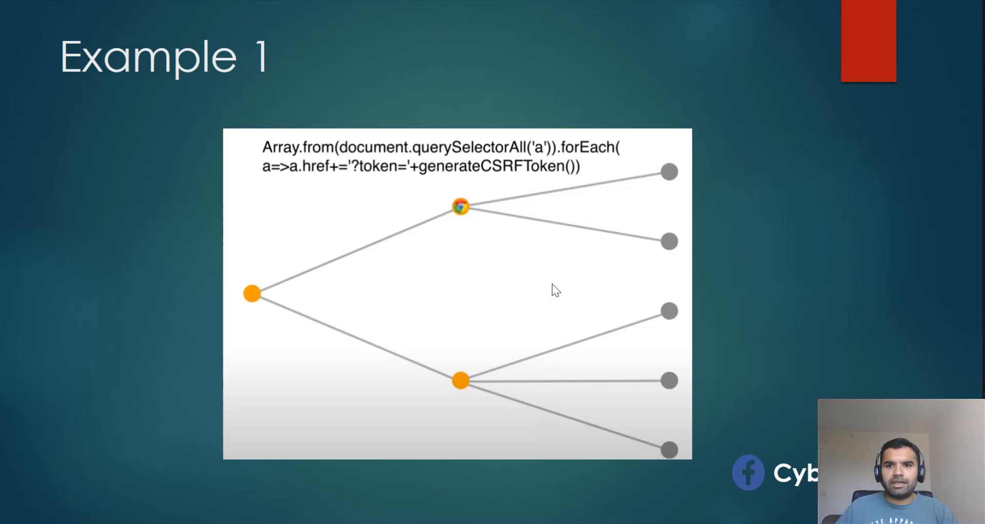
mouse_move(560, 316)
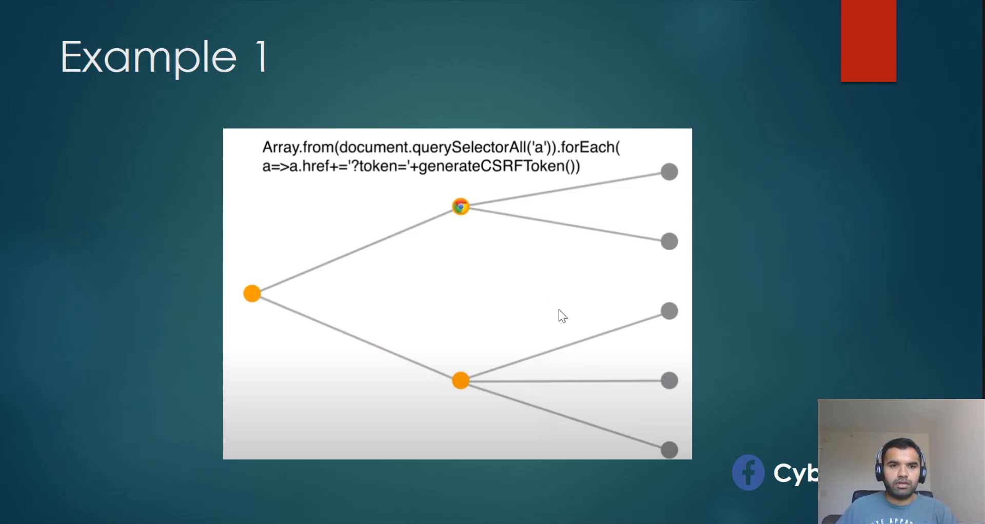
mouse_move(642, 303)
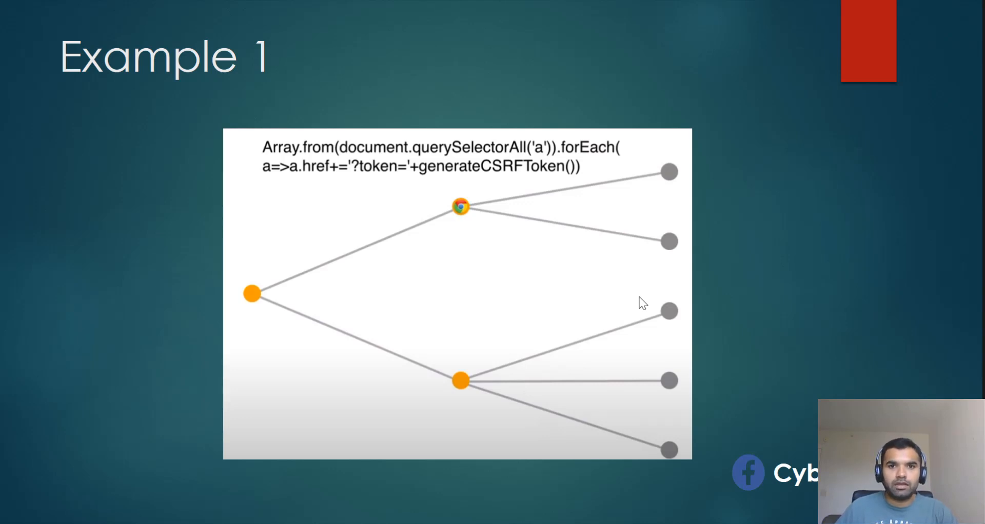
mouse_move(541, 266)
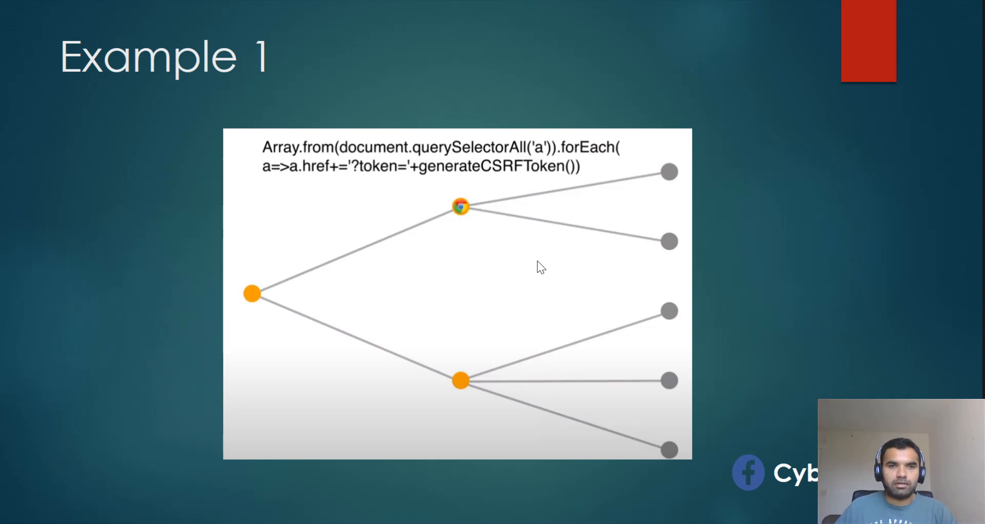
mouse_move(584, 209)
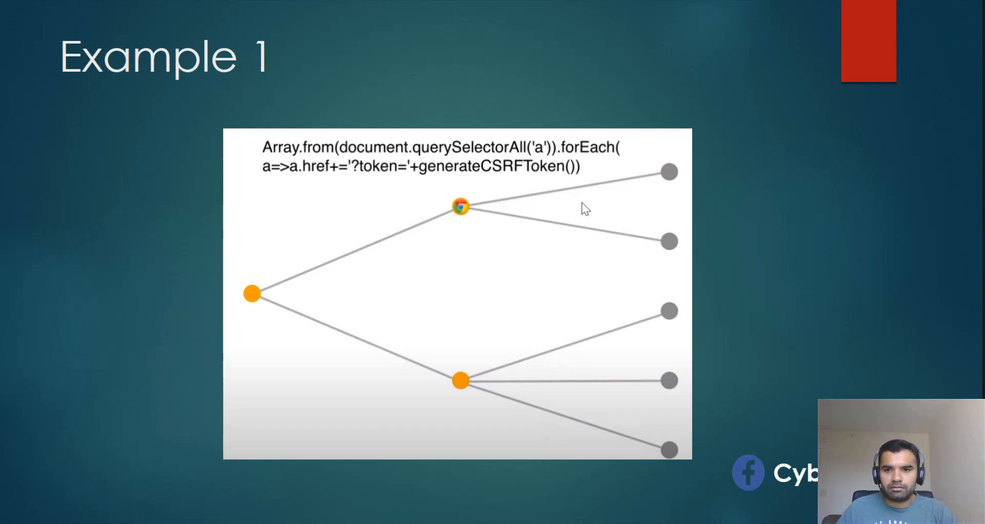
mouse_move(917, 169)
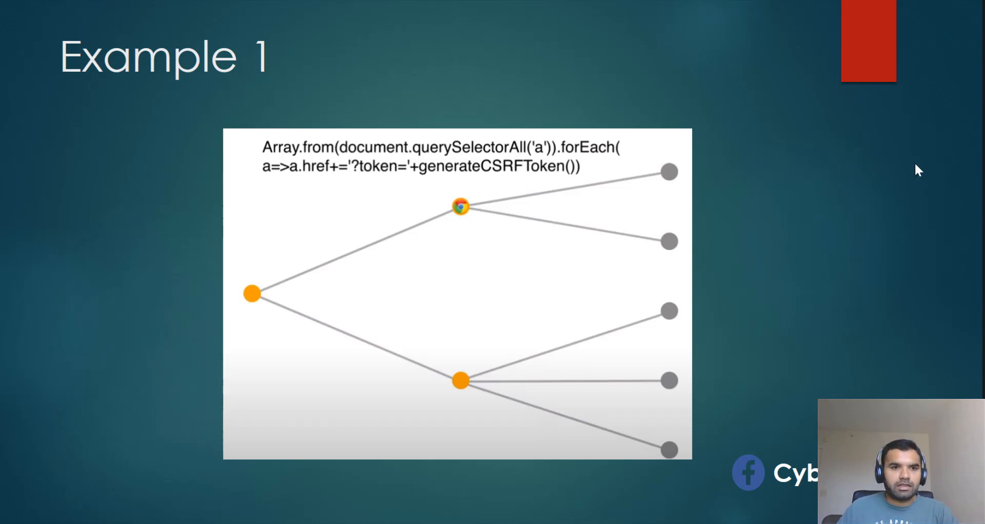
mouse_move(746, 218)
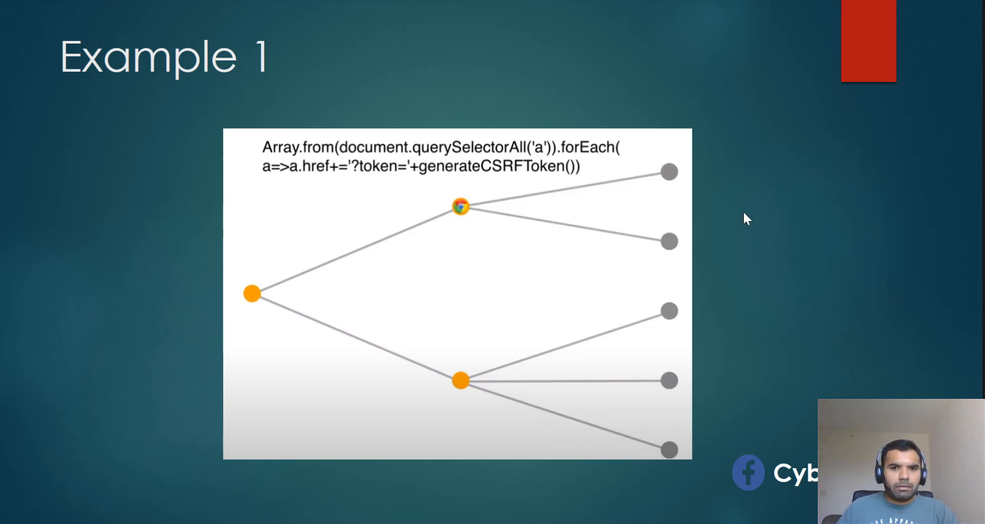